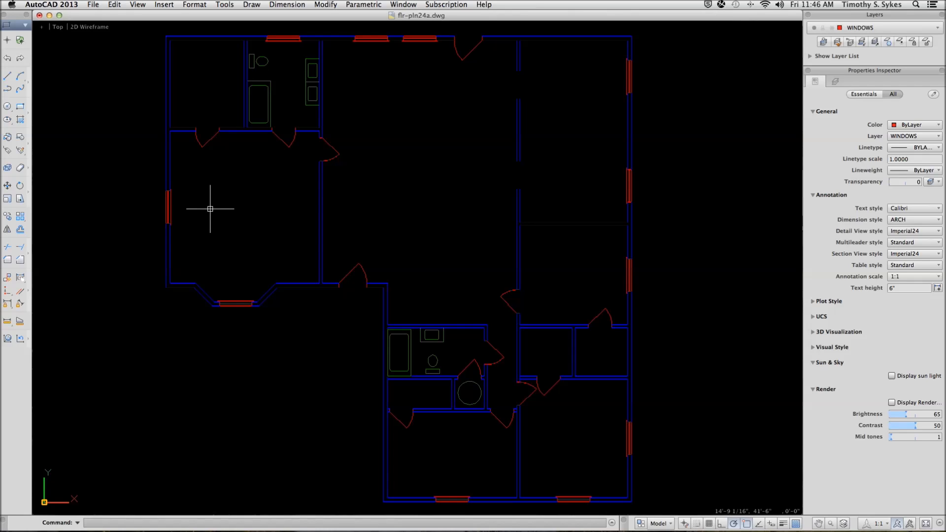
pyautogui.moveTo(213, 209)
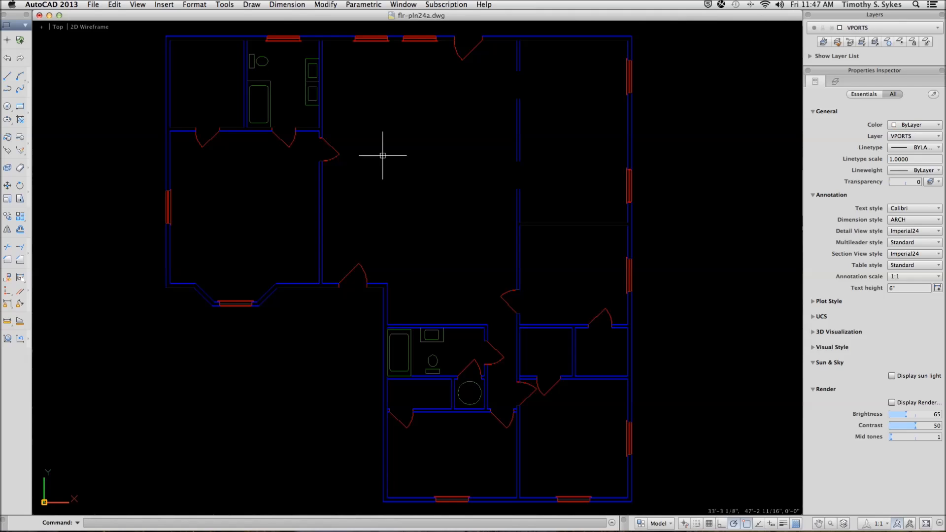
pyautogui.moveTo(381, 179)
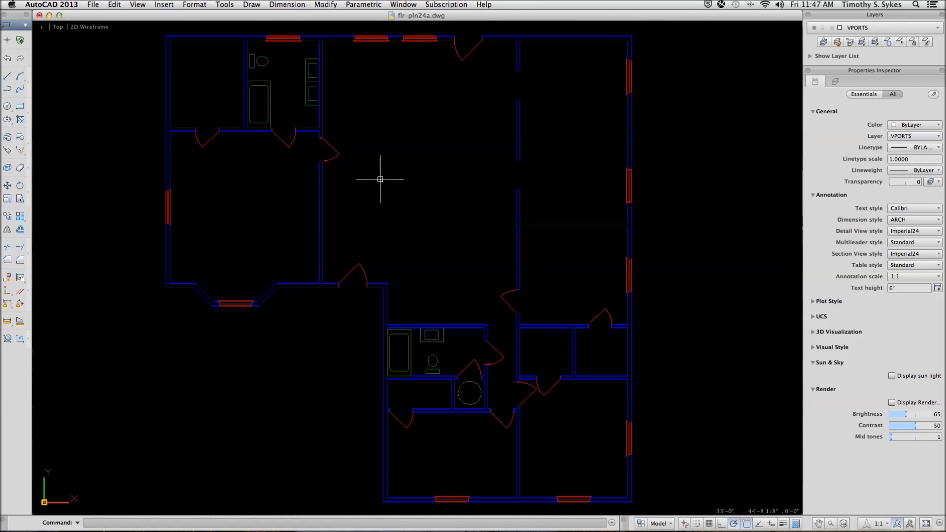
pyautogui.moveTo(320, 287)
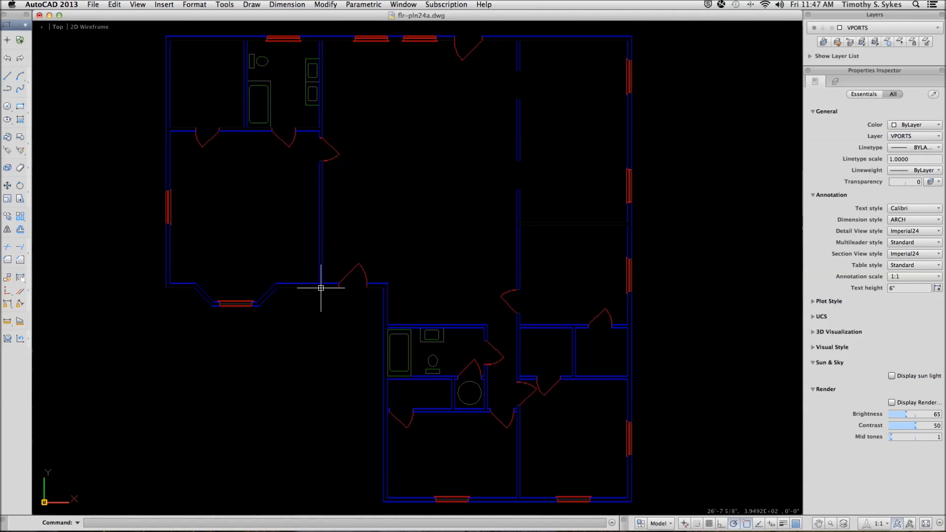
pyautogui.moveTo(422, 187)
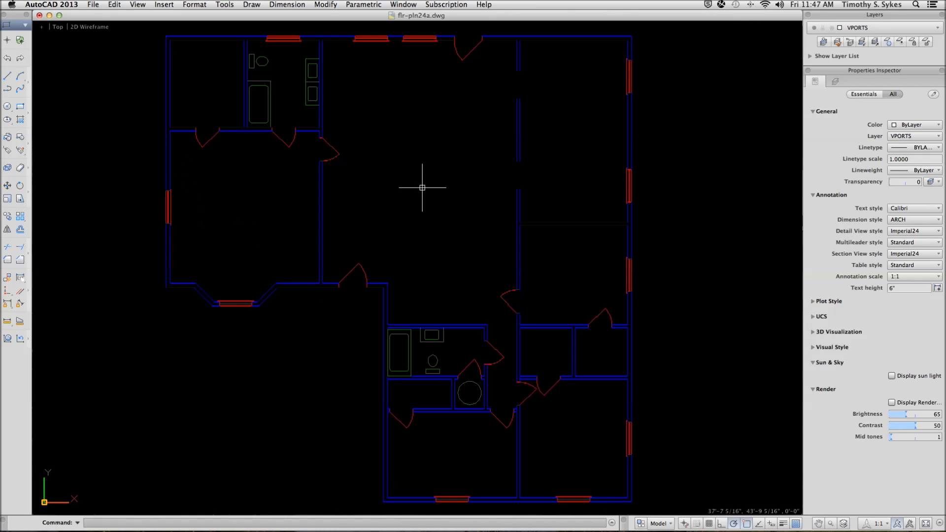
pyautogui.moveTo(532, 226)
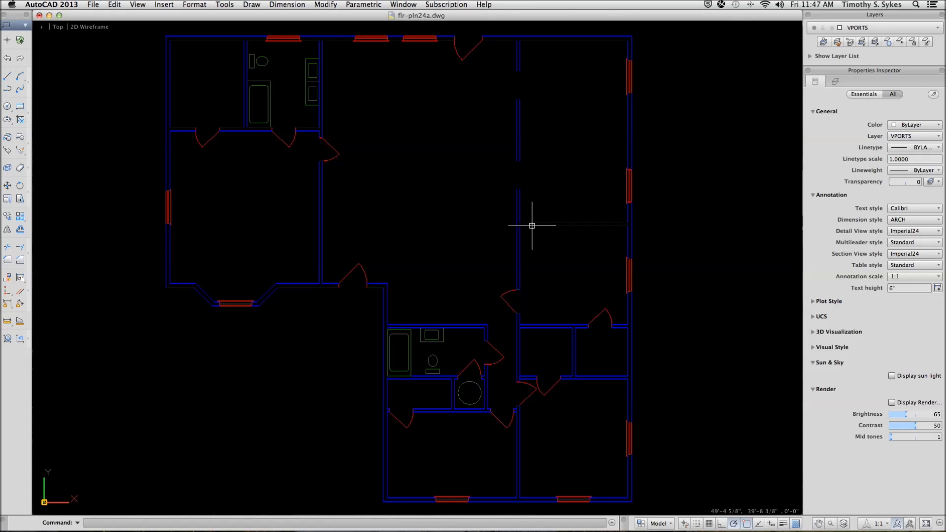
pyautogui.moveTo(453, 217)
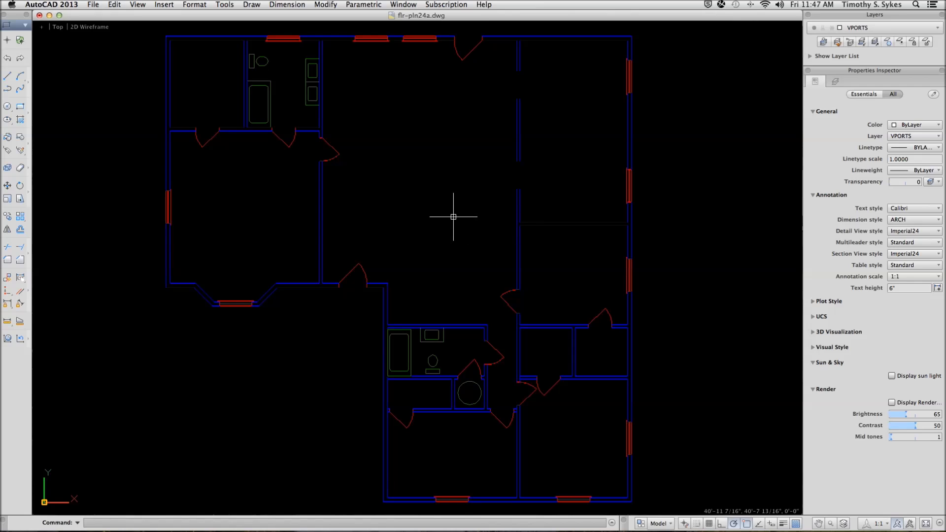
pyautogui.moveTo(471, 212)
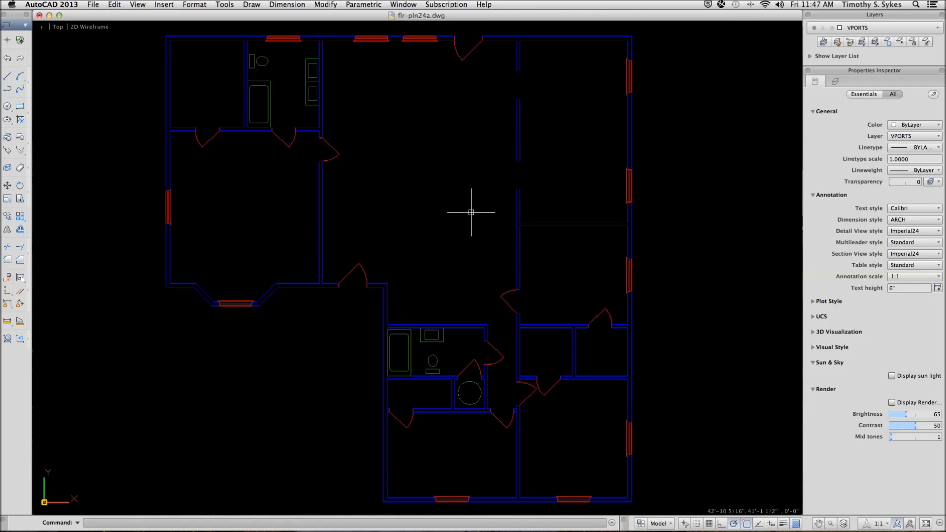
pyautogui.moveTo(570, 288)
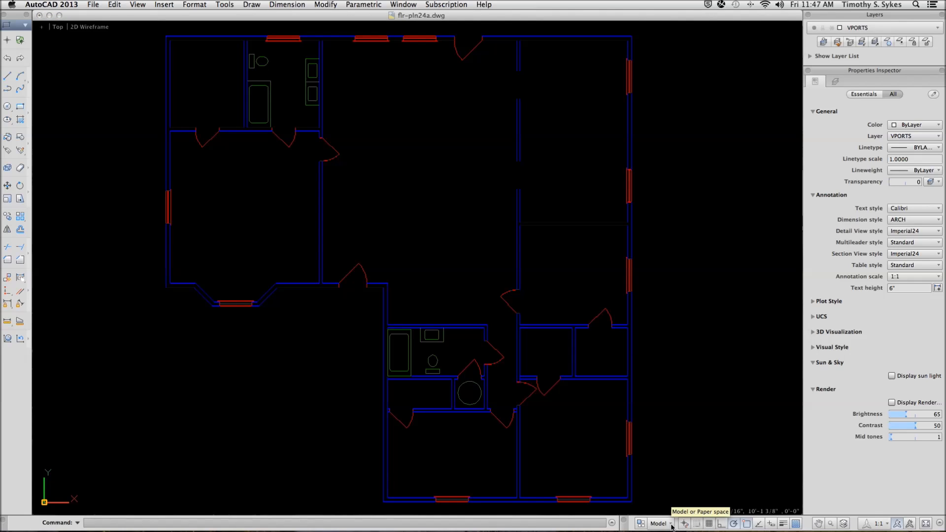
# Step: Switch from model space to the Layout1 paper-space sheet using the status bar control
pyautogui.click(658, 523)
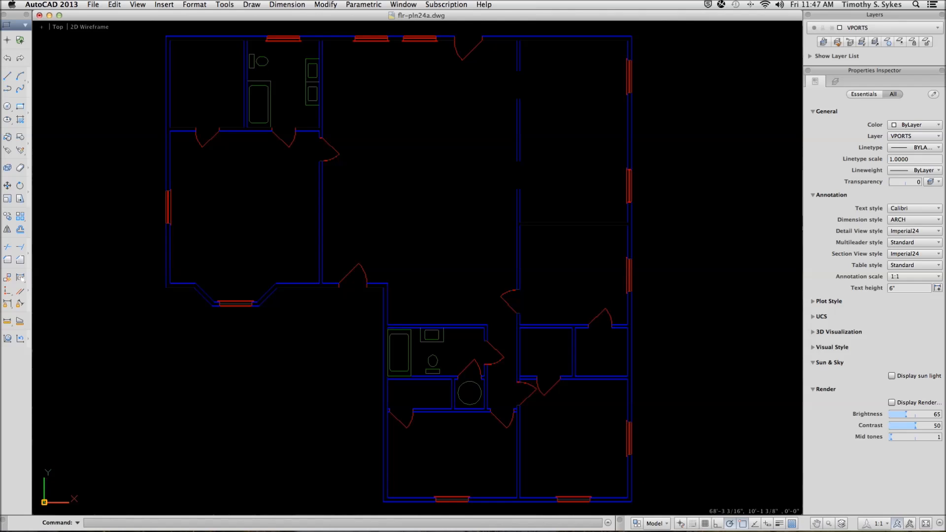
pyautogui.click(656, 524)
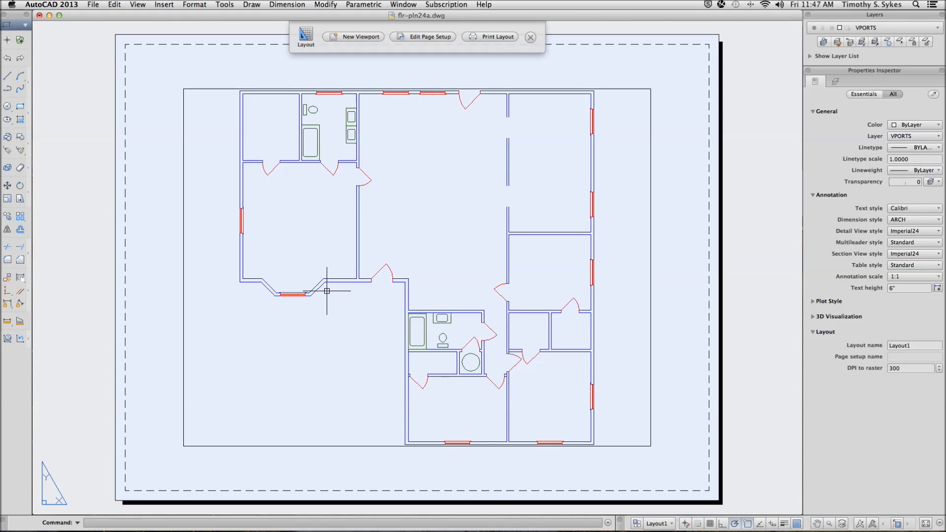
pyautogui.moveTo(281, 320)
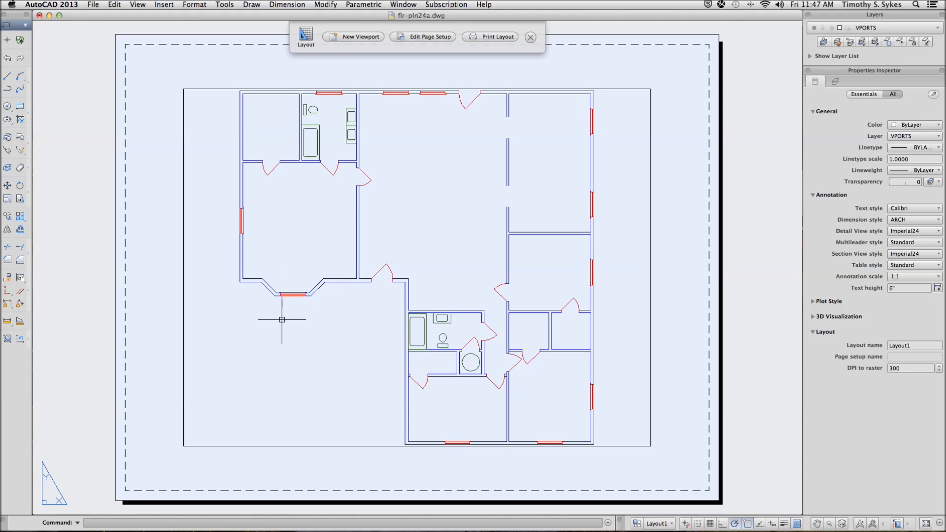
pyautogui.moveTo(637, 523)
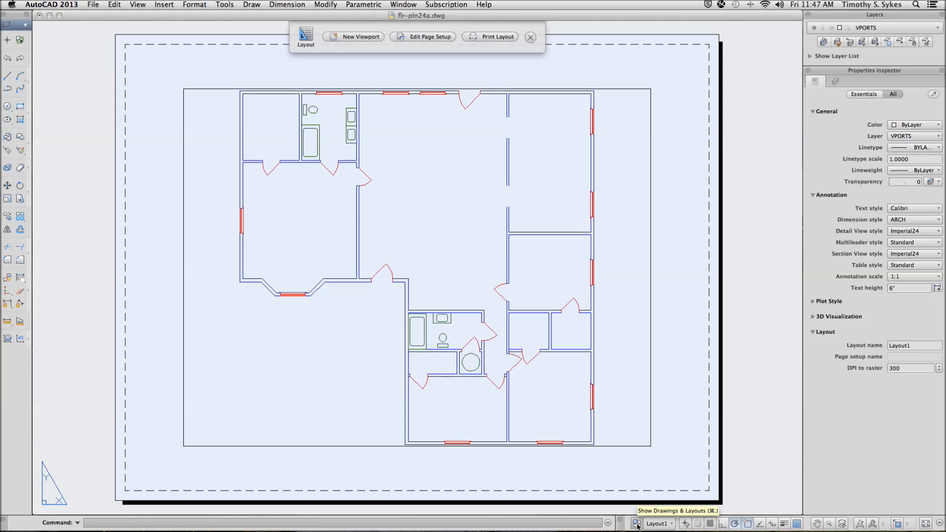
# Step: Rename the Layout1 sheet to 'Tara II Layout' from the layouts preview
pyautogui.click(635, 523)
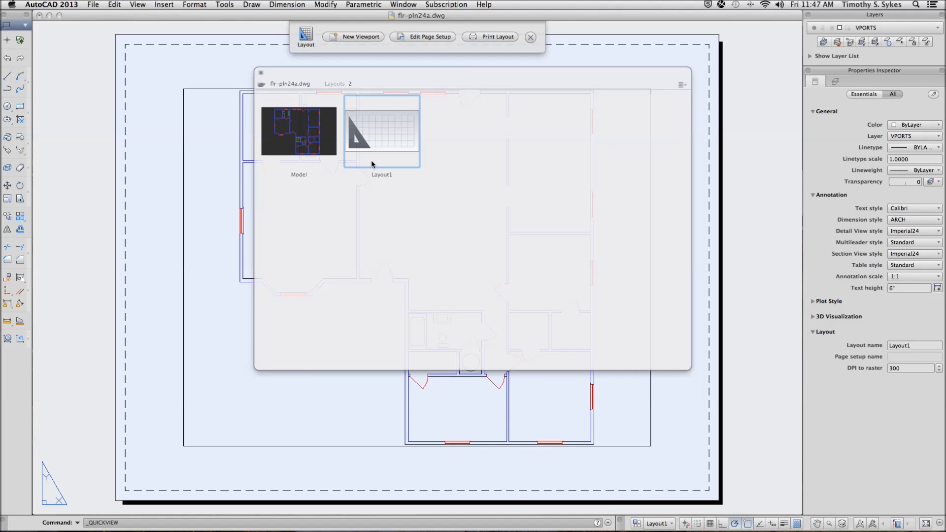
pyautogui.rightClick(381, 131)
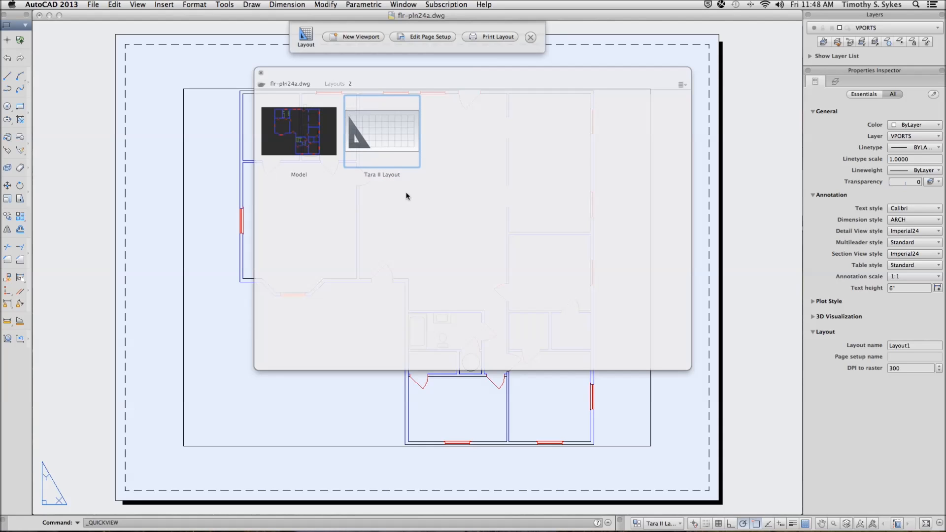
pyautogui.click(381, 131)
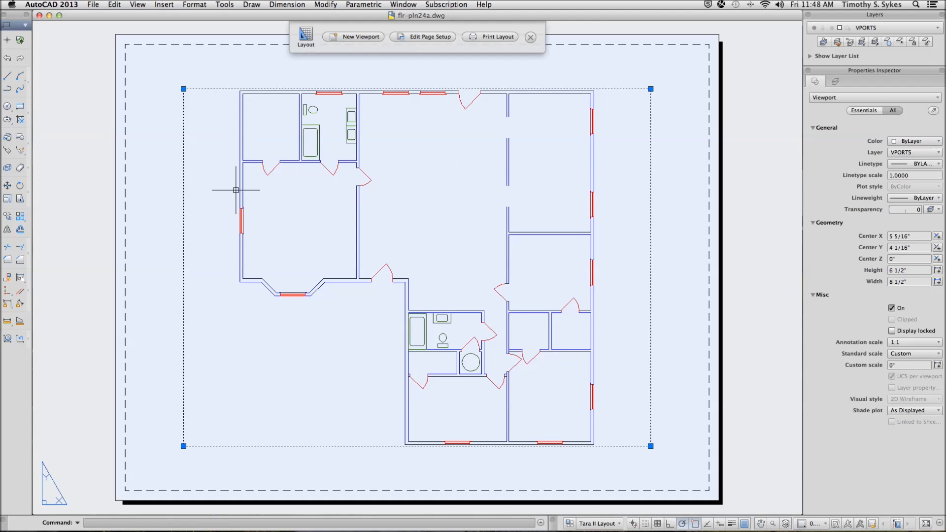
pyautogui.moveTo(183, 178)
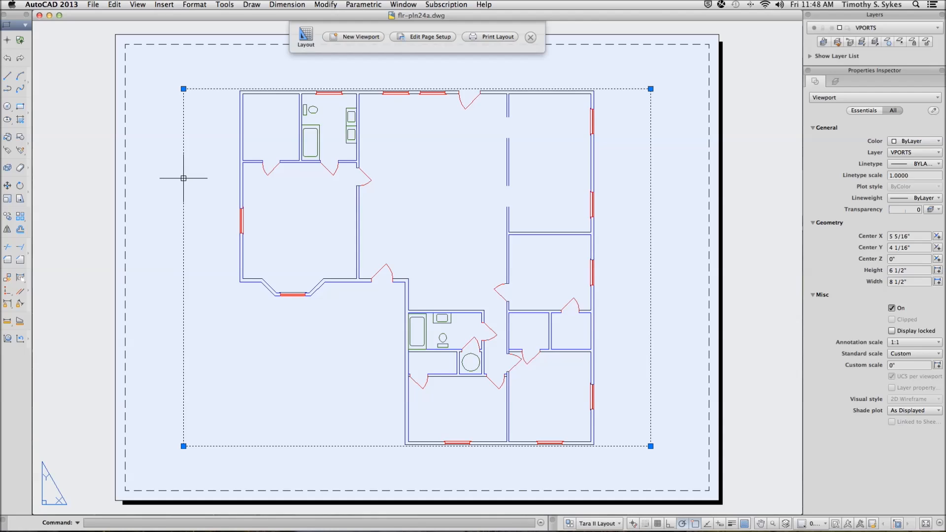
pyautogui.moveTo(186, 193)
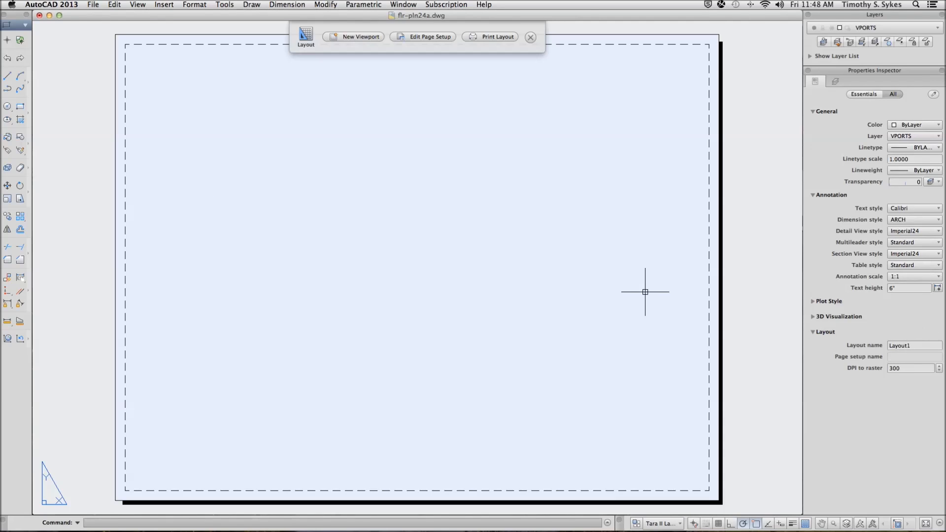
pyautogui.moveTo(382, 210)
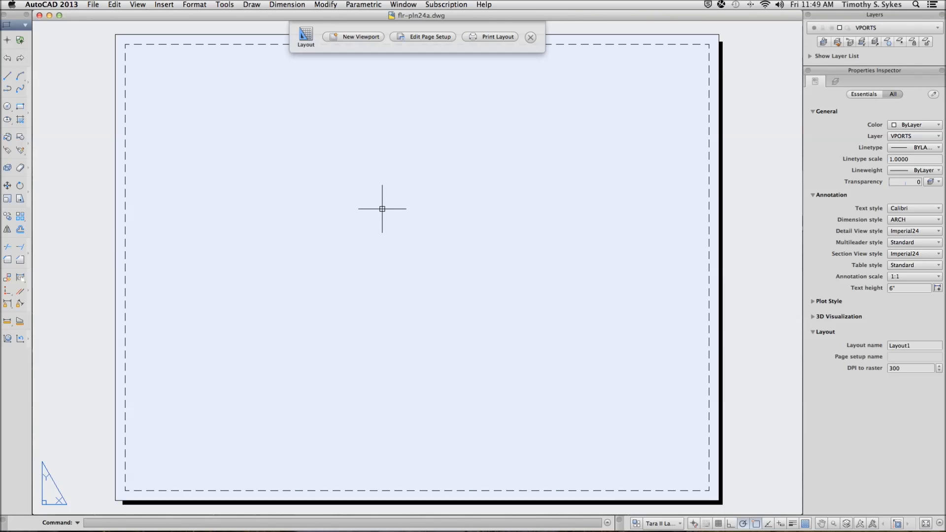
pyautogui.moveTo(378, 208)
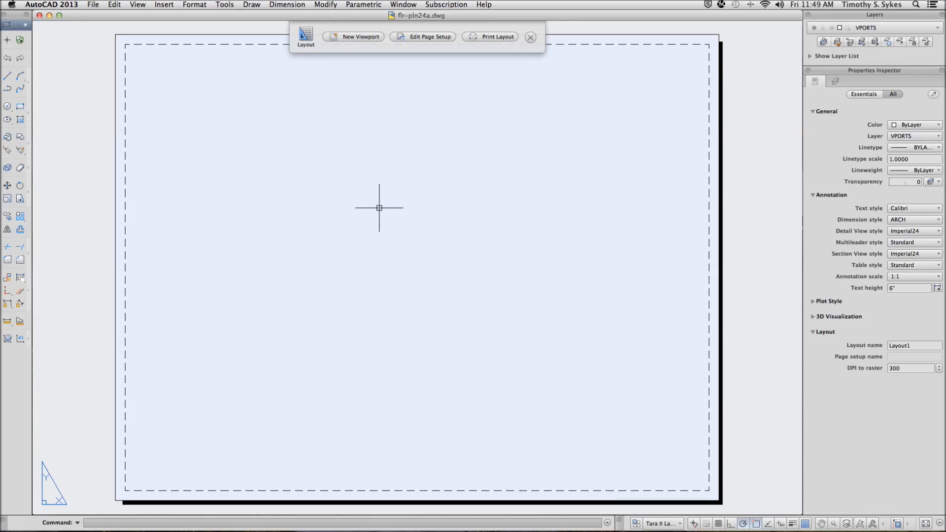
pyautogui.moveTo(399, 194)
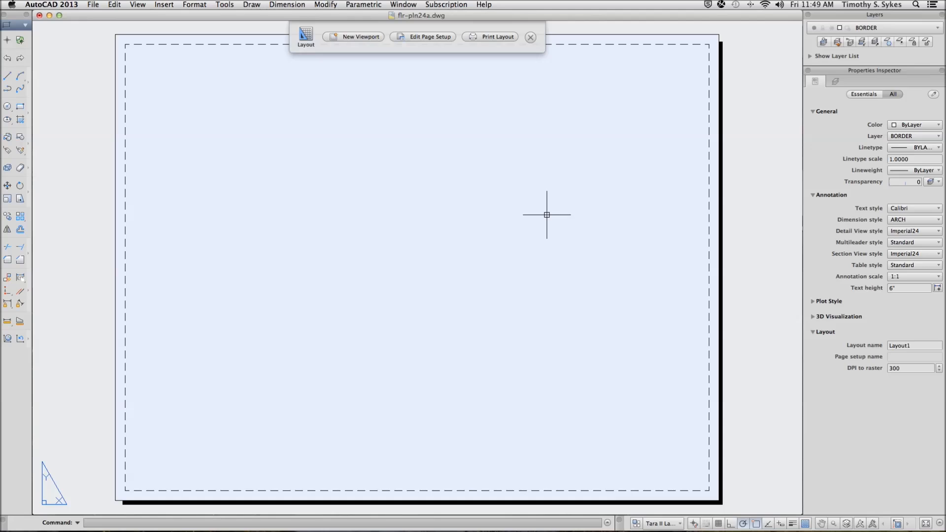
# Step: Type I to start the INSERT command with BORDER current
pyautogui.write('I')
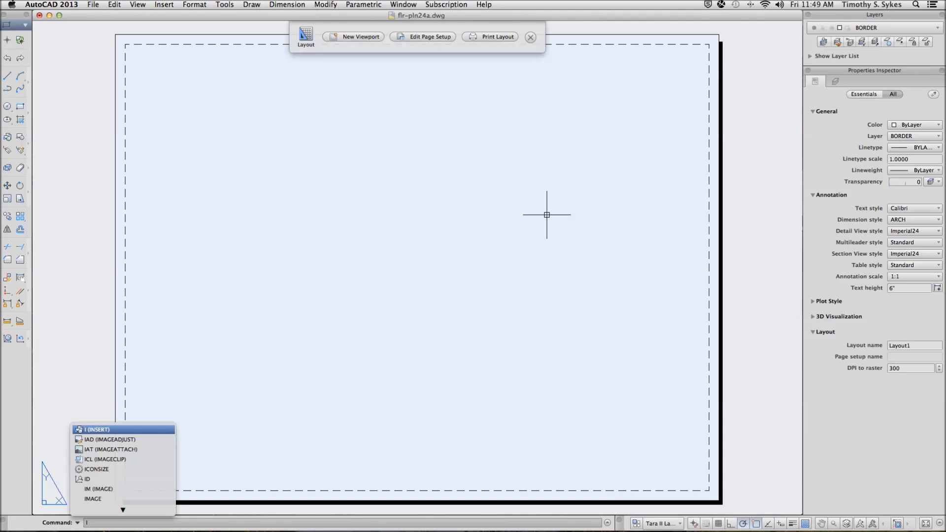
# Step: Browse to Steps > Lesson24 and choose title block.dwg for insertion
pyautogui.click(94, 429)
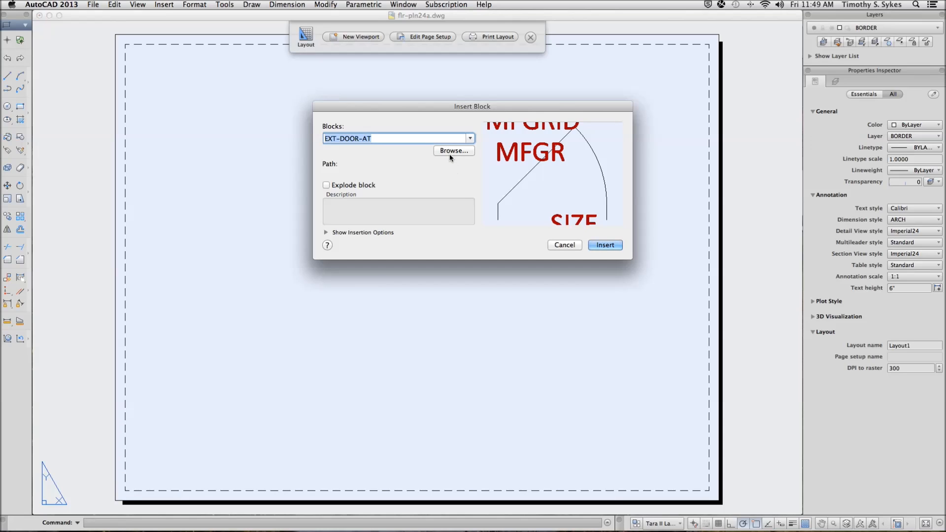
pyautogui.click(454, 151)
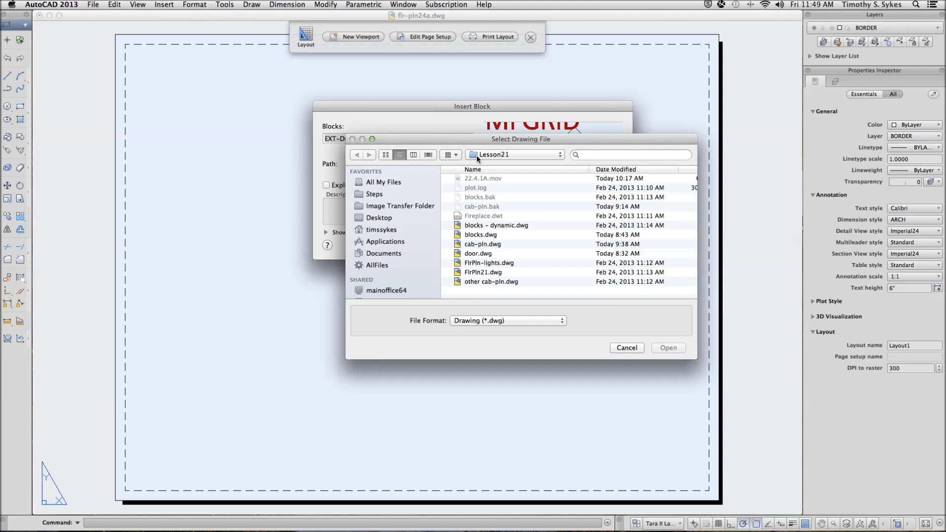
pyautogui.click(374, 194)
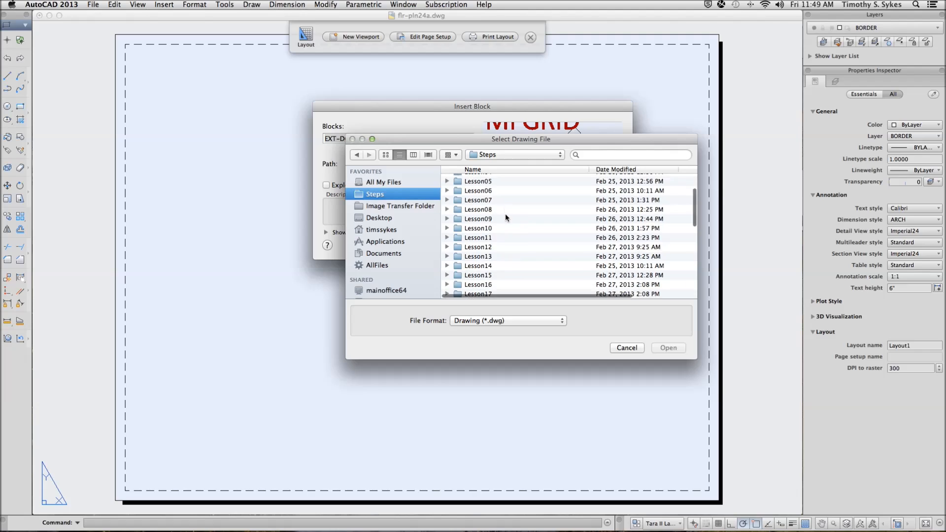
pyautogui.scroll(-3)
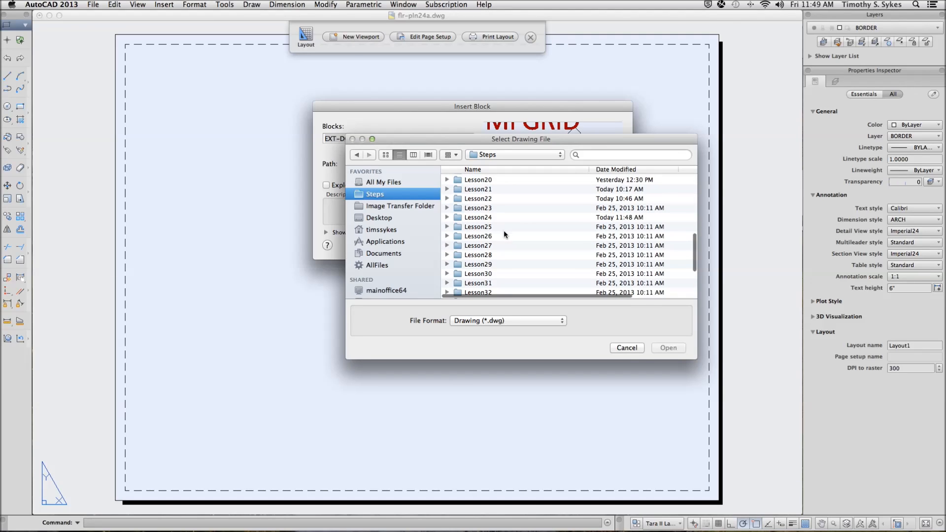
pyautogui.click(478, 217)
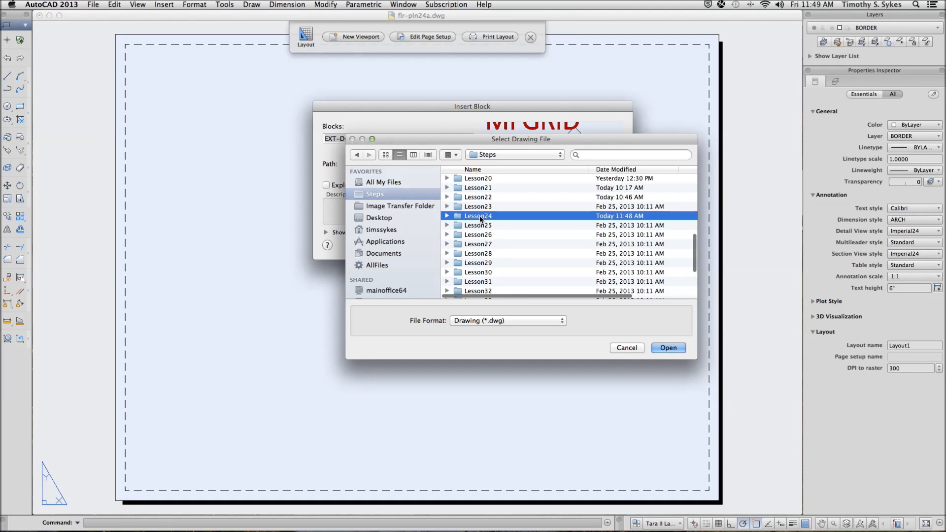
pyautogui.doubleClick(477, 215)
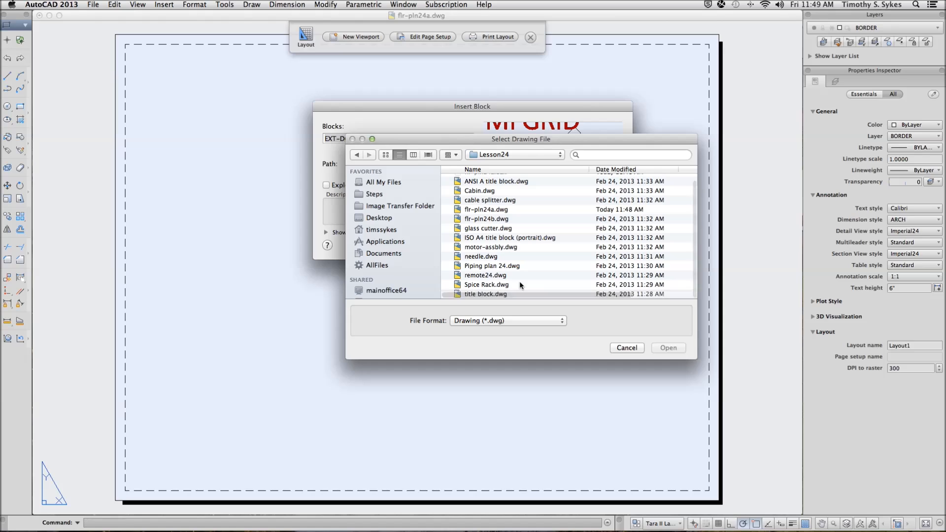
pyautogui.click(486, 293)
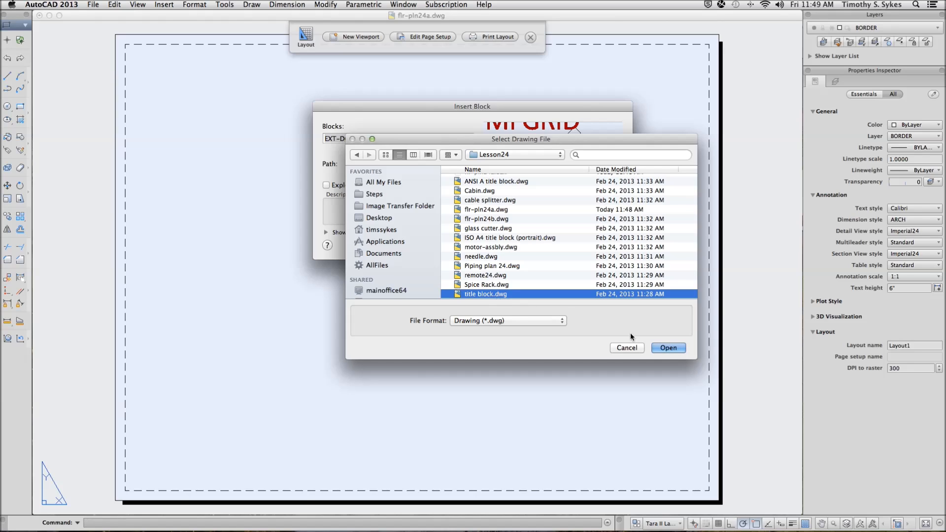
pyautogui.moveTo(668, 347)
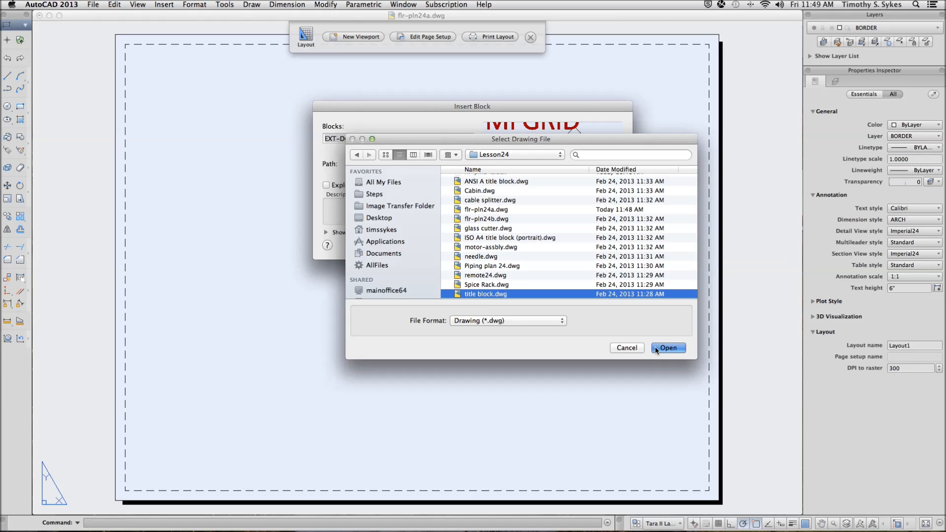
pyautogui.click(667, 347)
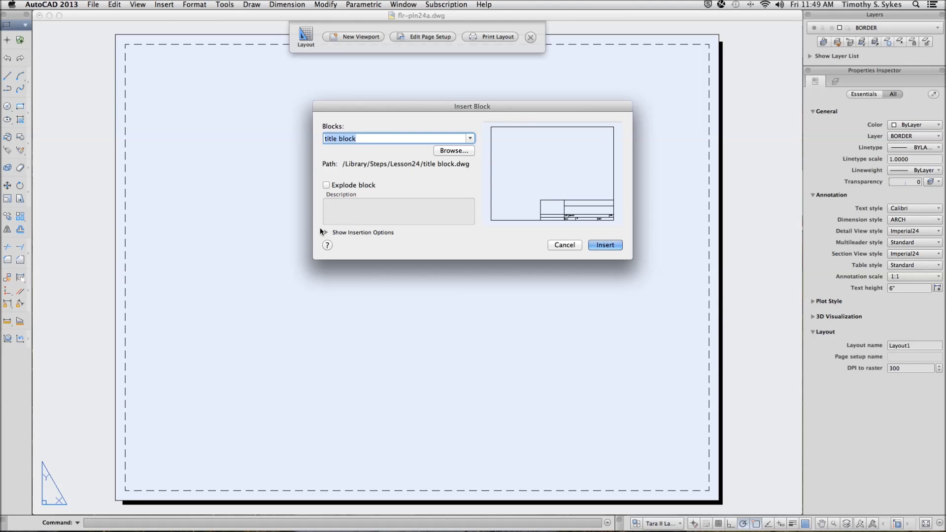
# Step: Set the insertion point to coordinates 0,0,0 and insert the title block
pyautogui.click(362, 232)
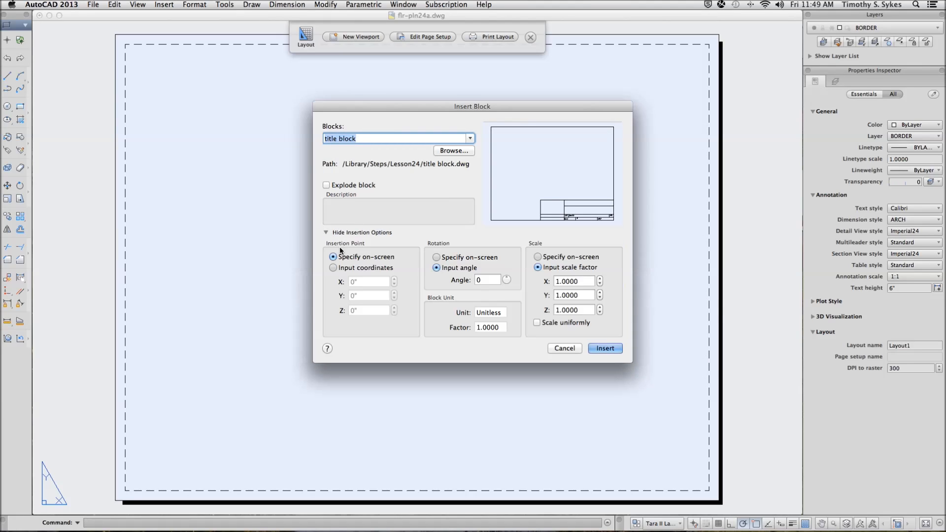
pyautogui.click(332, 267)
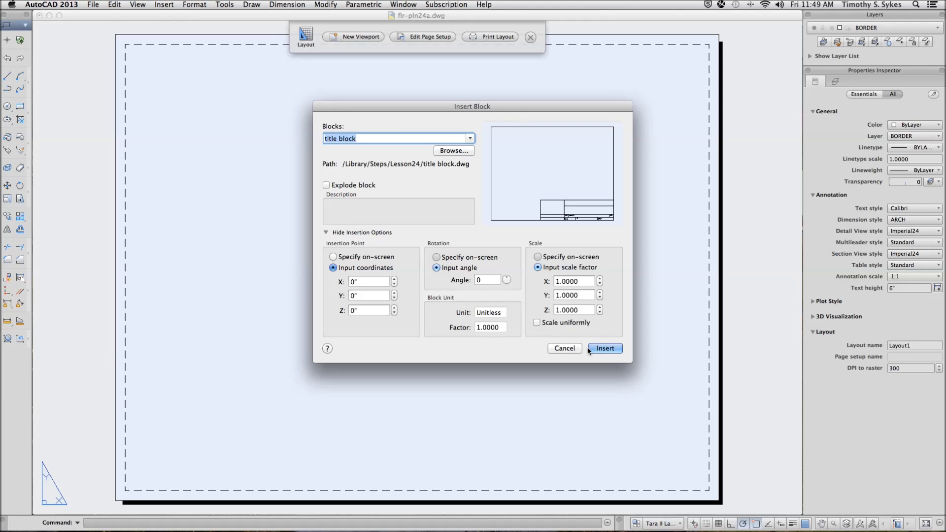
pyautogui.click(604, 349)
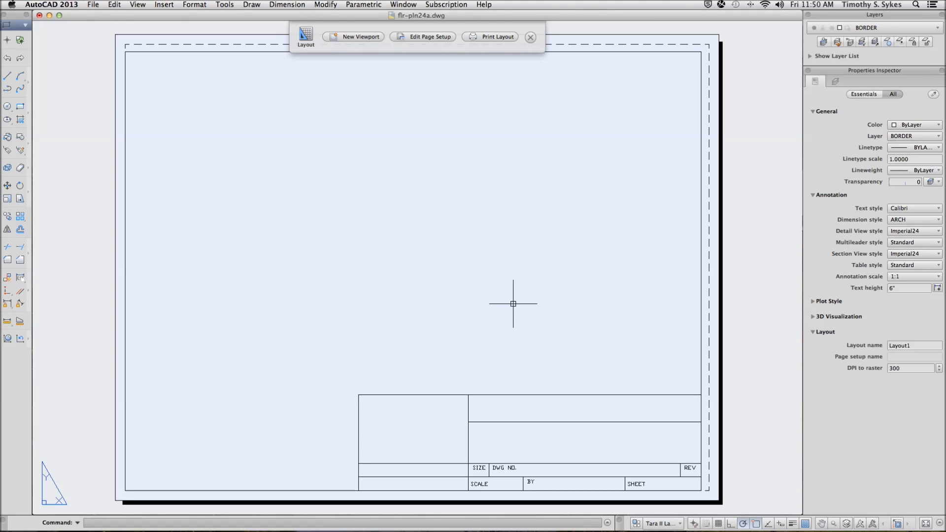
pyautogui.moveTo(510, 304)
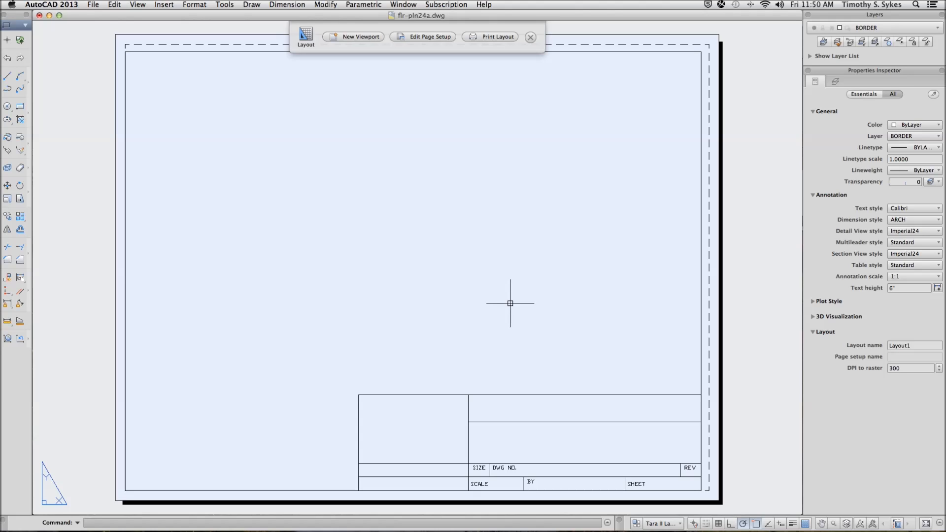
# Step: Create the upper-left rectangular viewport with MV by entering corner coordinates
pyautogui.write('Mv')
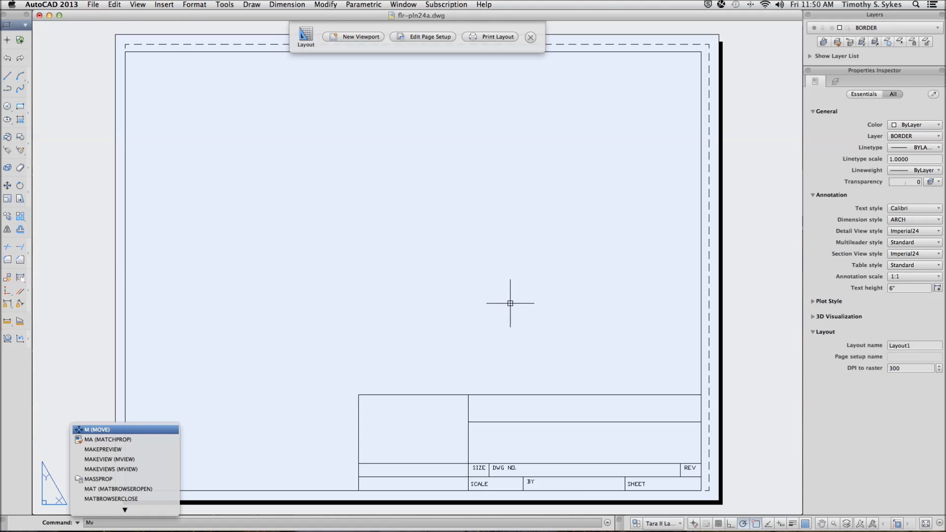
pyautogui.press('Return')
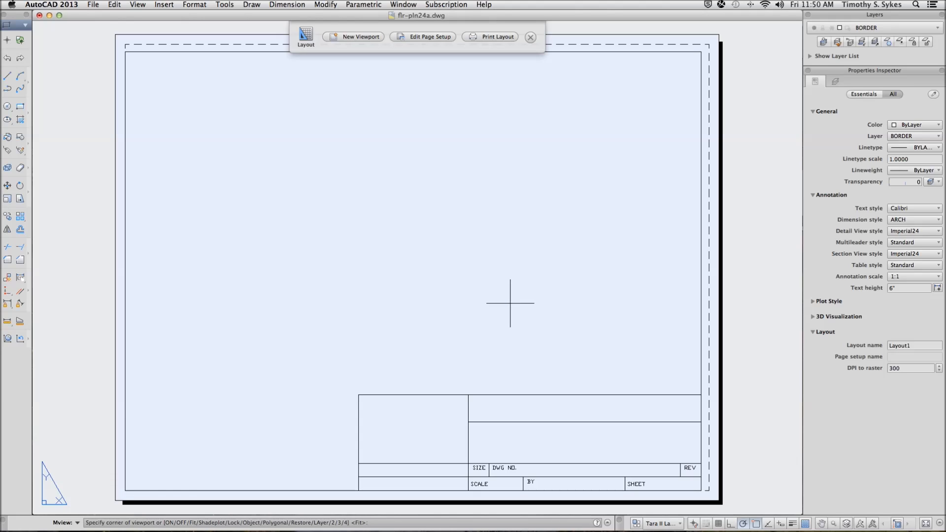
pyautogui.moveTo(306, 445)
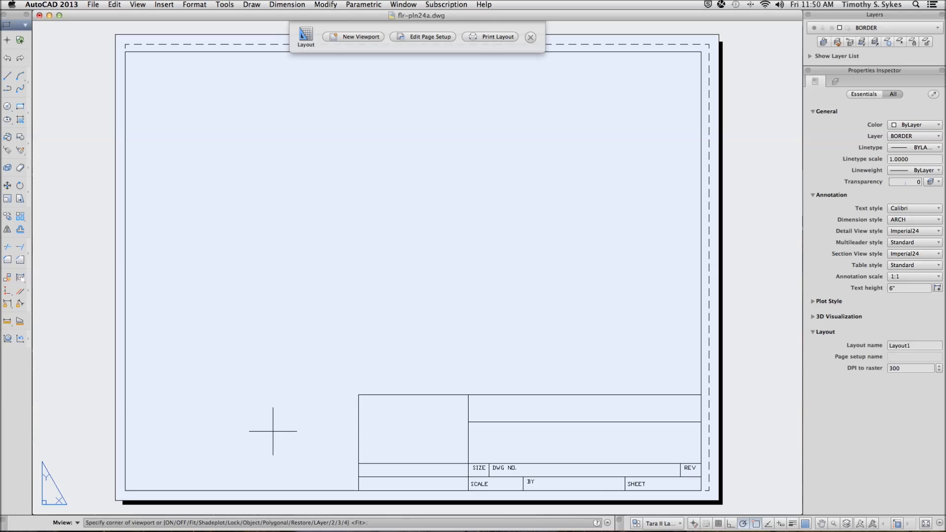
pyautogui.moveTo(269, 374)
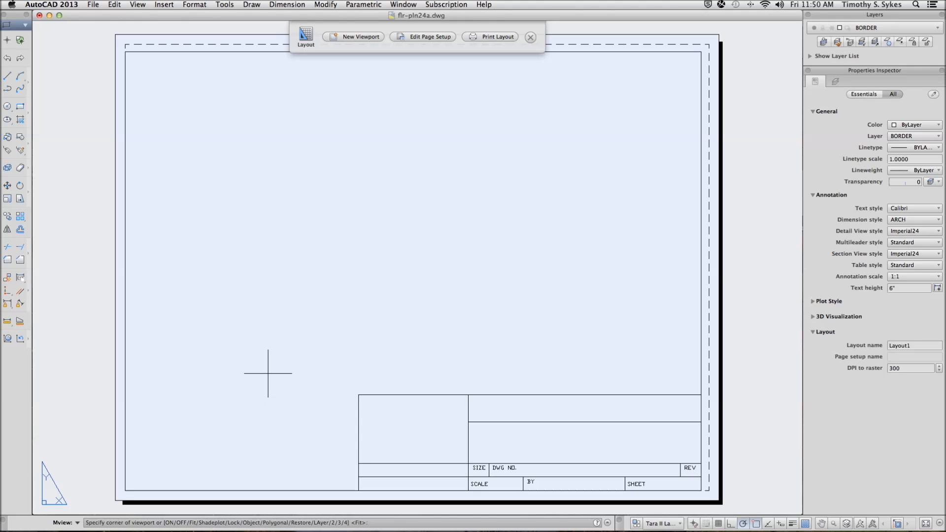
pyautogui.write('Specify opposite corner:')
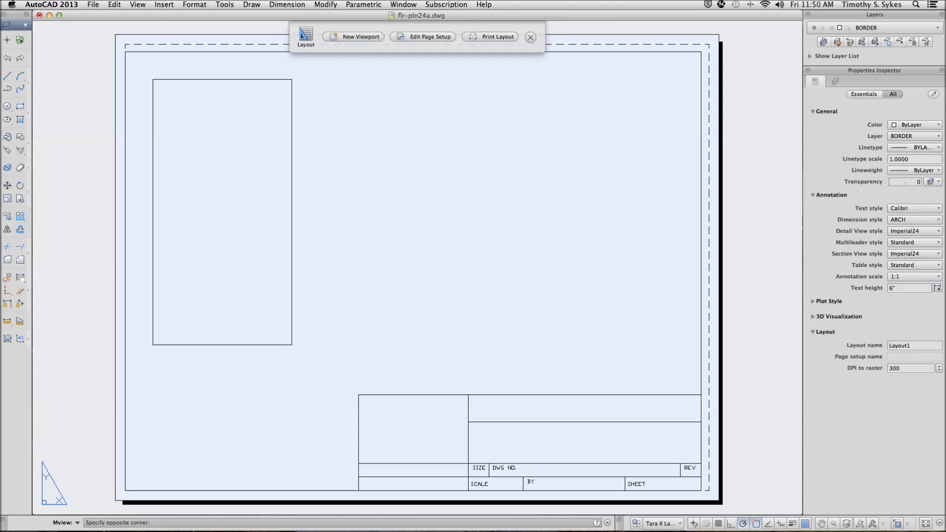
pyautogui.write('4.75,')
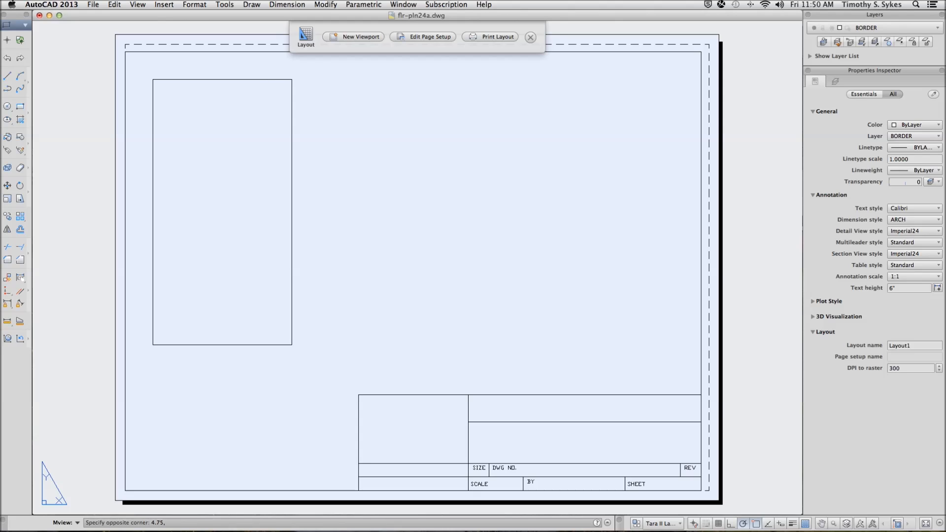
pyautogui.write('4.')
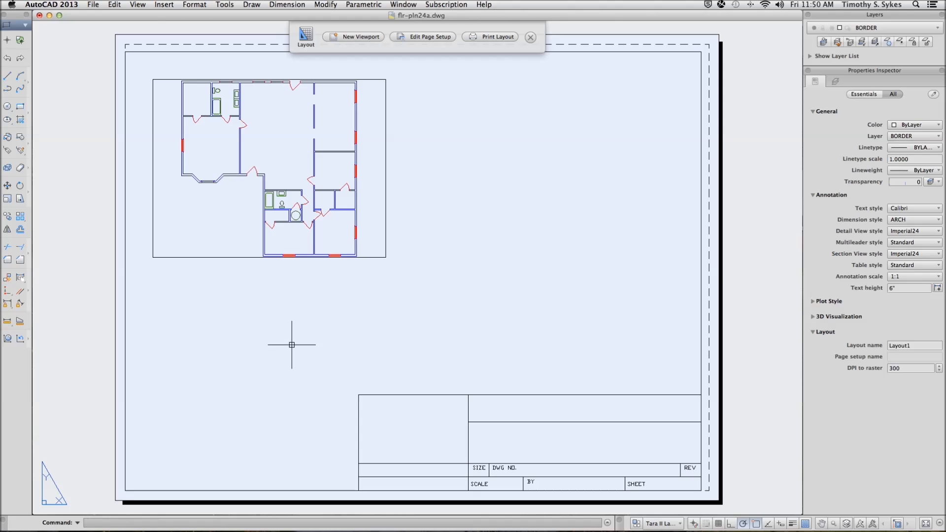
pyautogui.moveTo(291, 342)
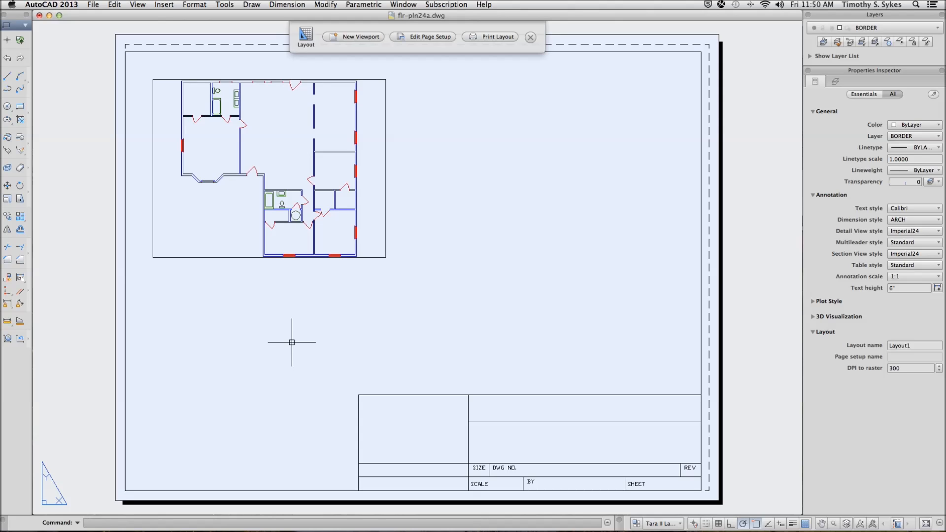
# Step: Place a second, larger viewport on the right side of the sheet
pyautogui.click(360, 37)
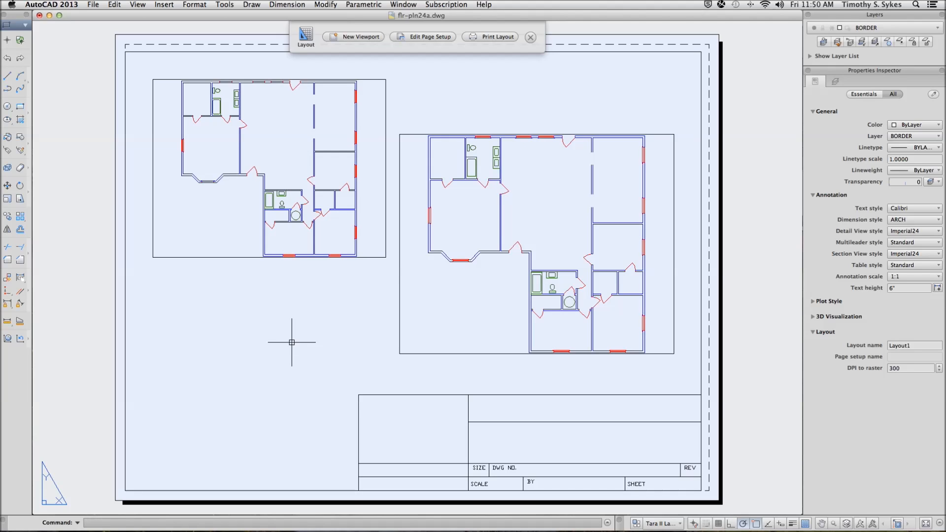
pyautogui.moveTo(245, 352)
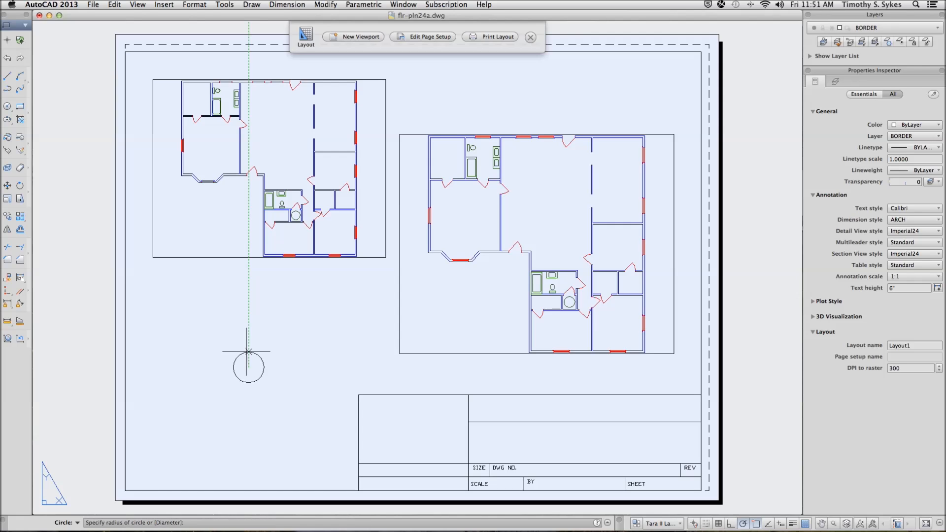
# Step: Finish the lower-left circle and convert it into a viewport with MVIEW's Object option
pyautogui.write('1.')
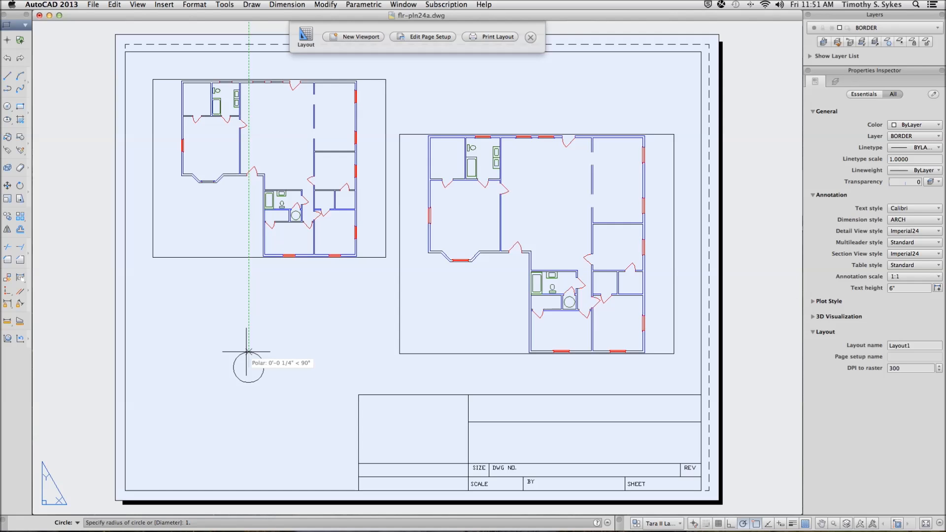
pyautogui.click(246, 352)
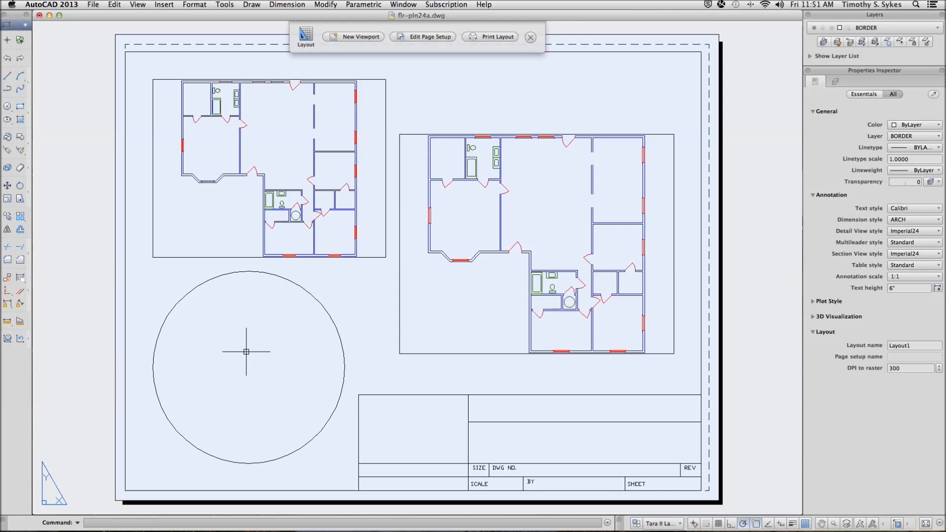
pyautogui.moveTo(269, 349)
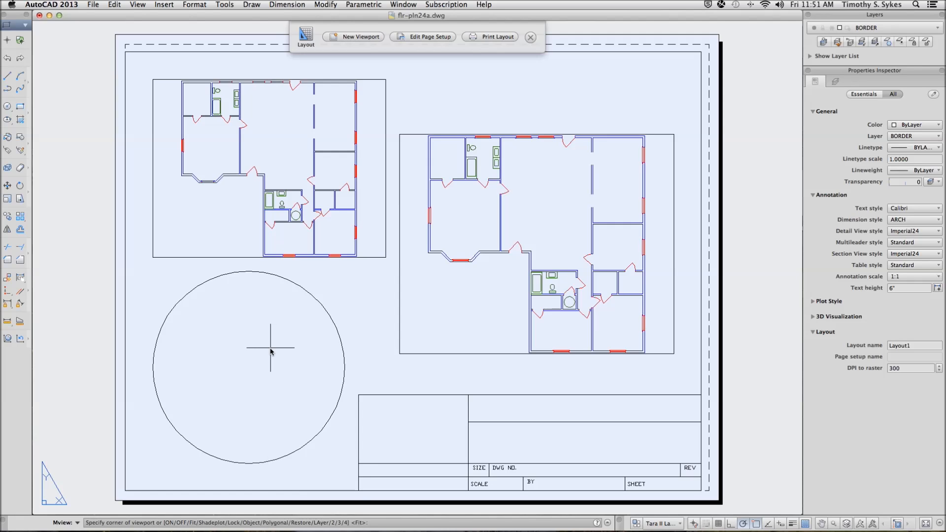
pyautogui.rightClick(270, 350)
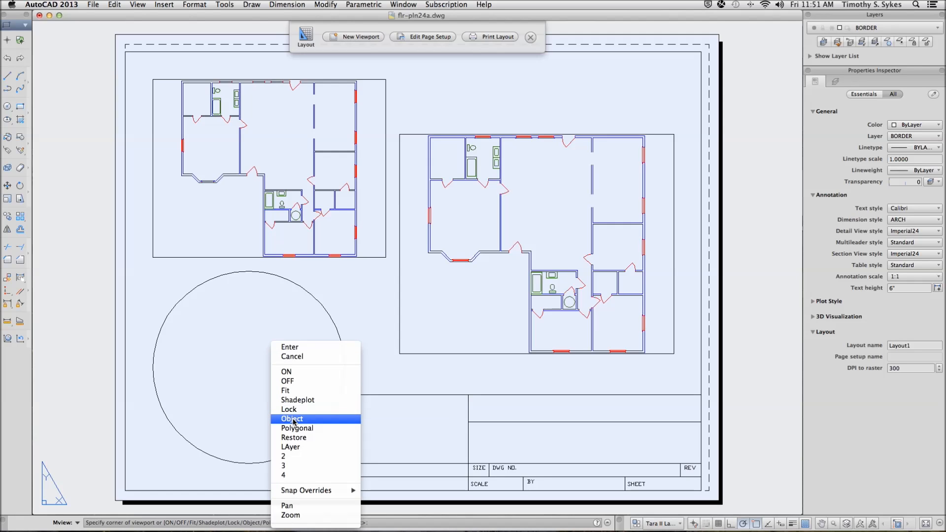
pyautogui.click(292, 419)
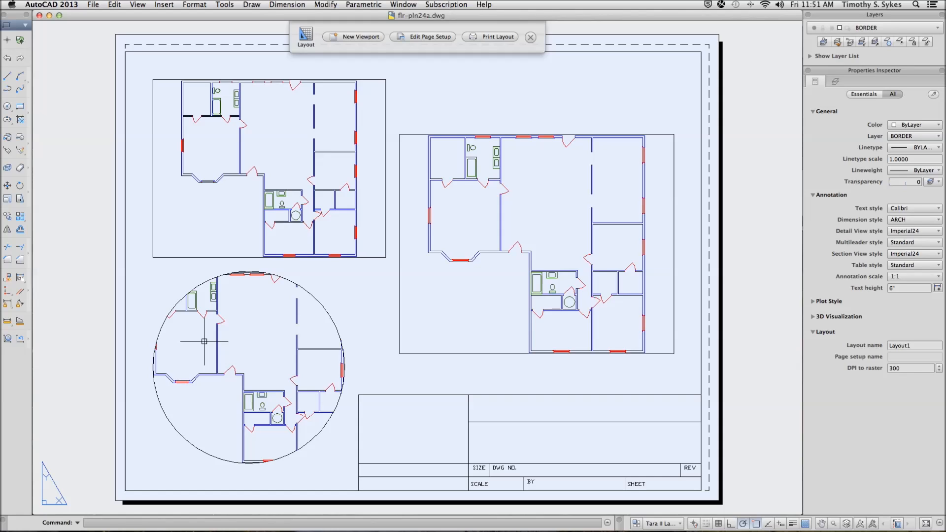
pyautogui.moveTo(243, 256)
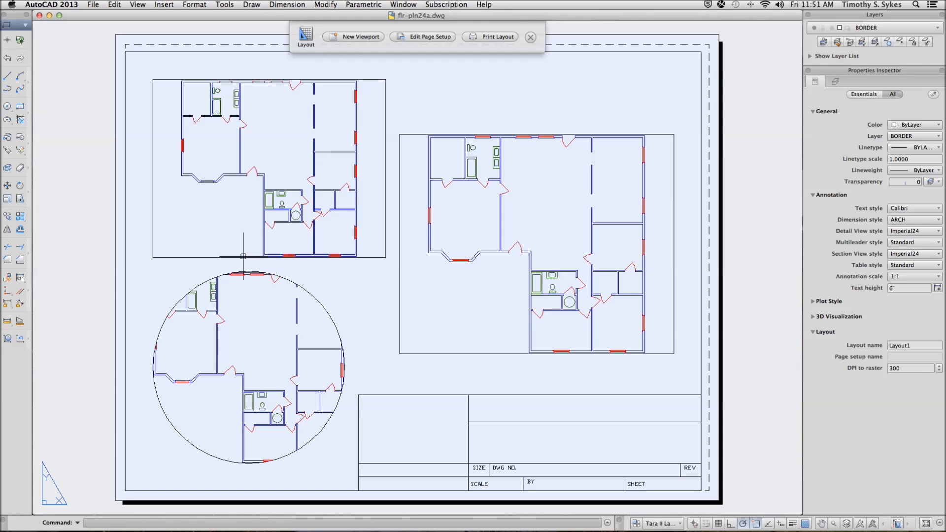
pyautogui.moveTo(314, 284)
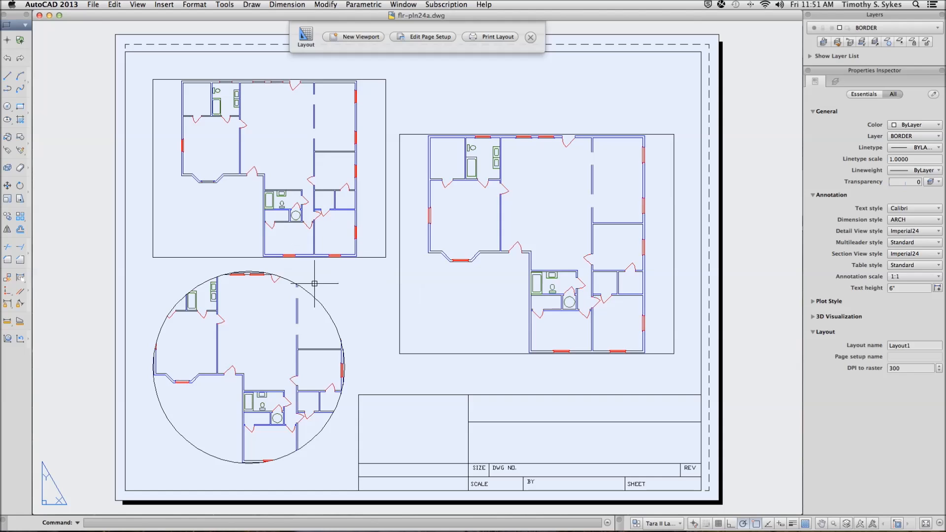
pyautogui.moveTo(311, 301)
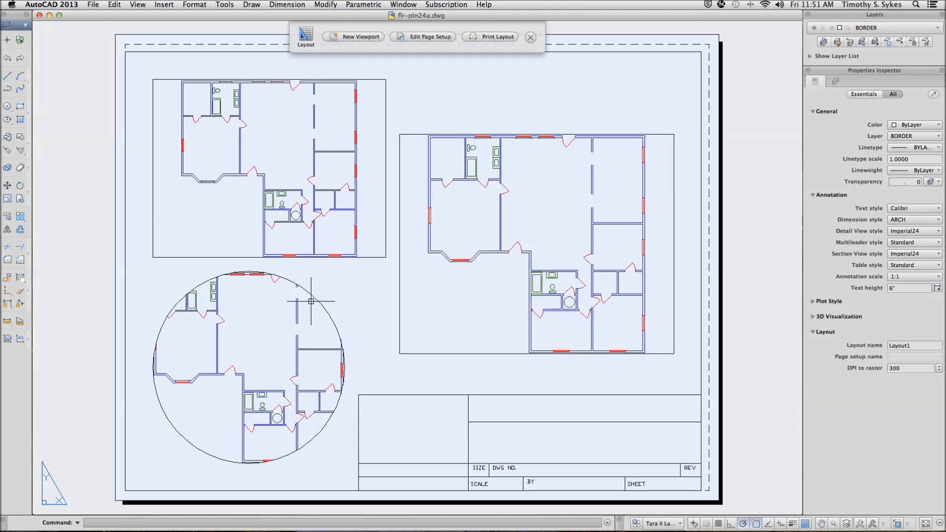
pyautogui.moveTo(242, 146)
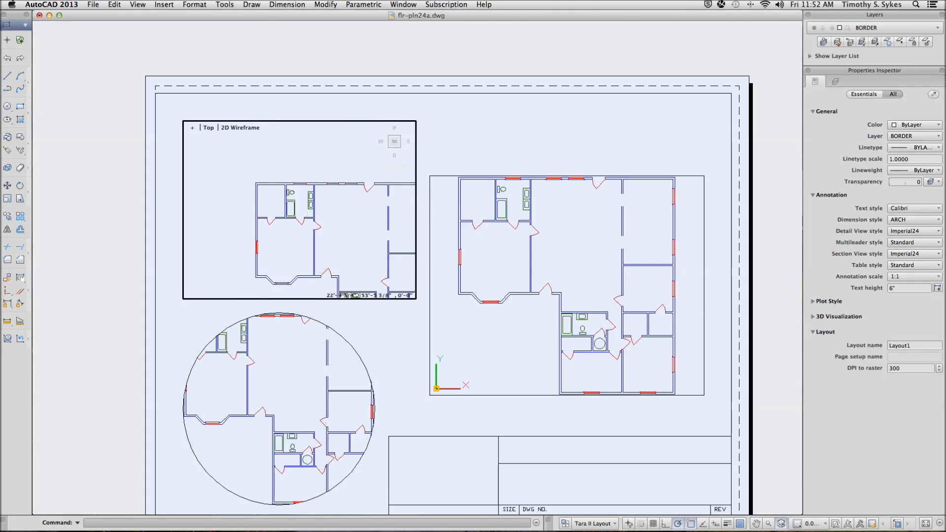
pyautogui.moveTo(299, 206)
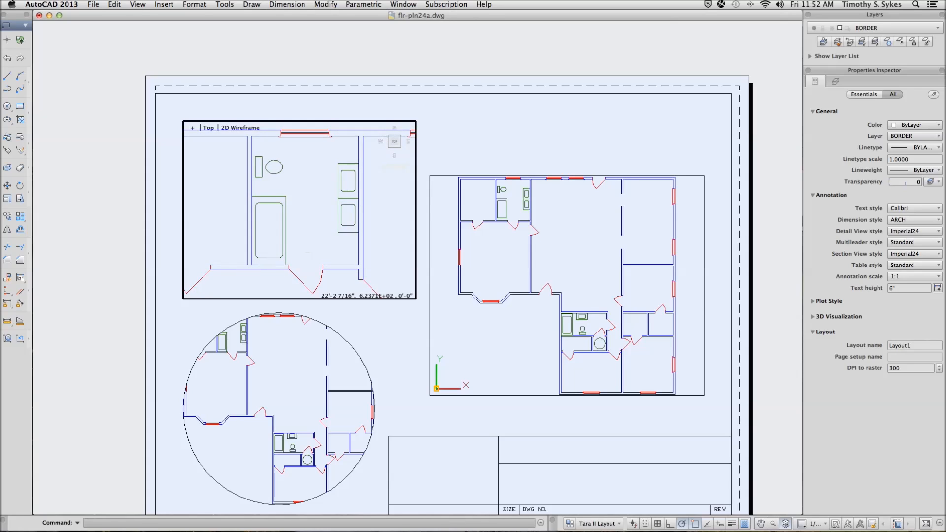
pyautogui.moveTo(298, 239)
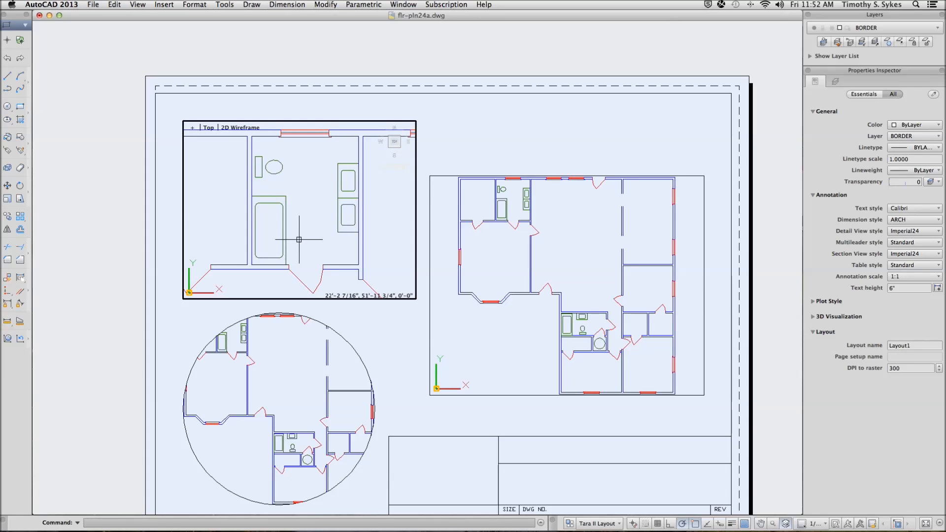
pyautogui.moveTo(519, 267)
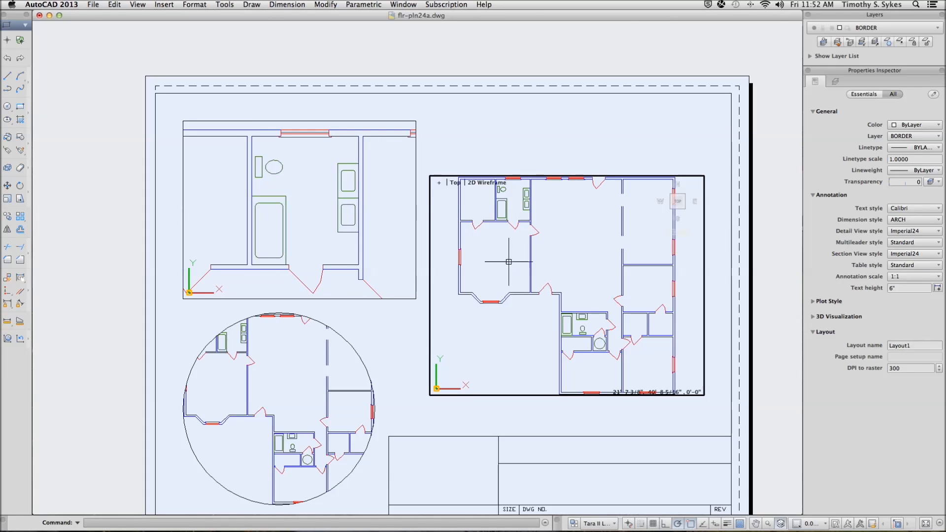
pyautogui.moveTo(511, 260)
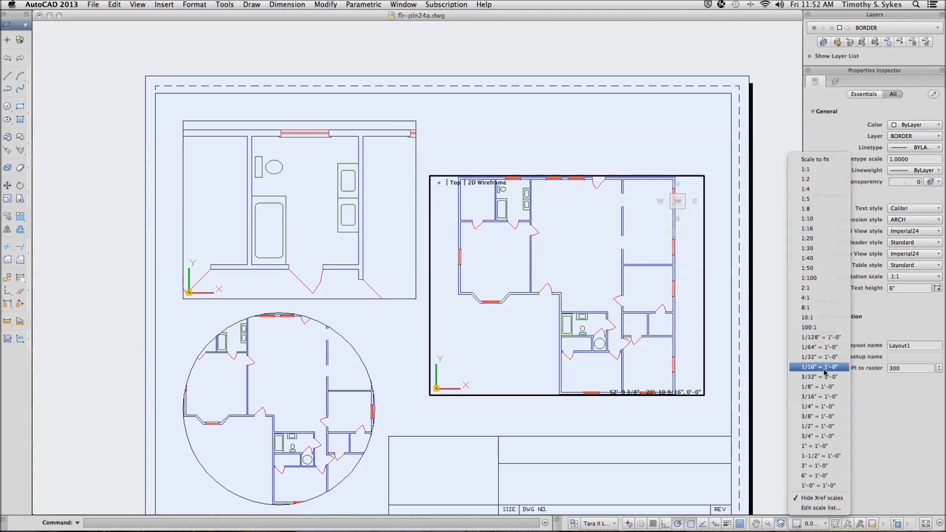
# Step: Apply the 1/4" = 1'-0" scale to the right-hand viewport
pyautogui.click(818, 367)
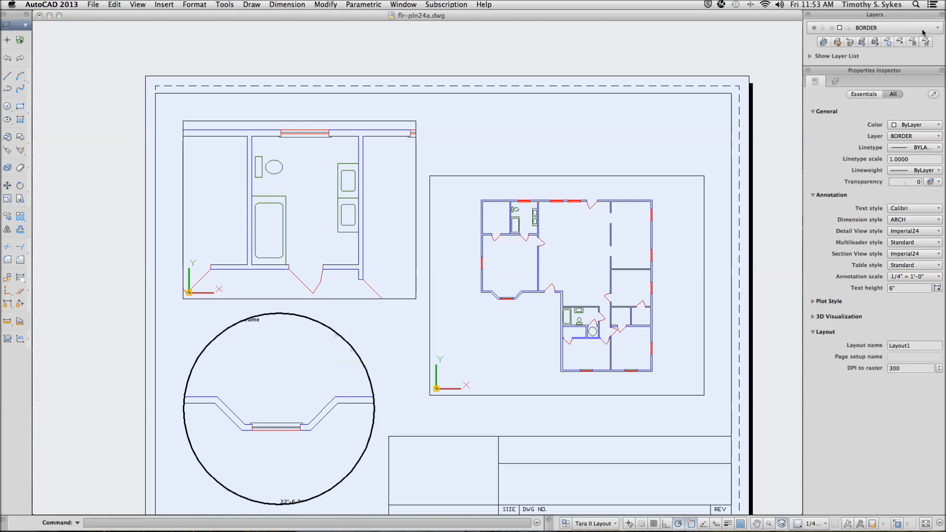
# Step: Make TEXT the current layer and begin drawing a circle on the sheet
pyautogui.click(937, 28)
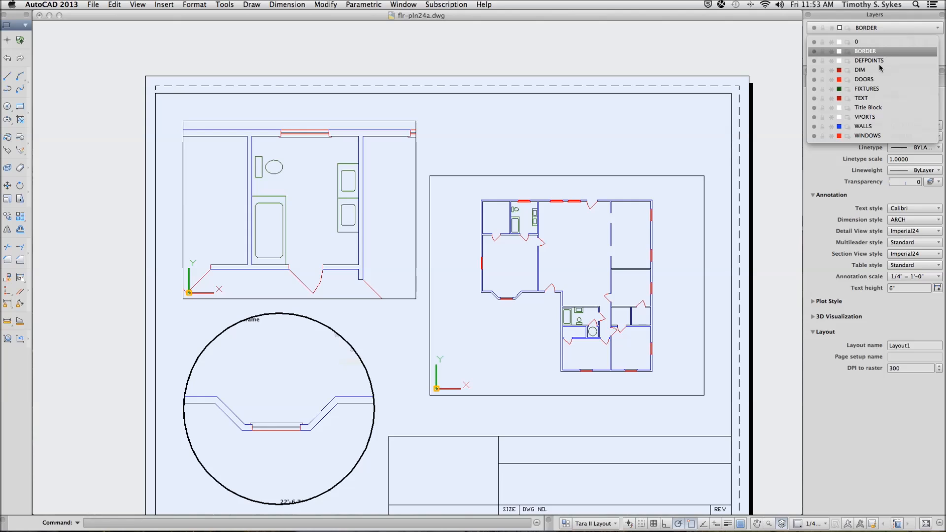
pyautogui.click(860, 97)
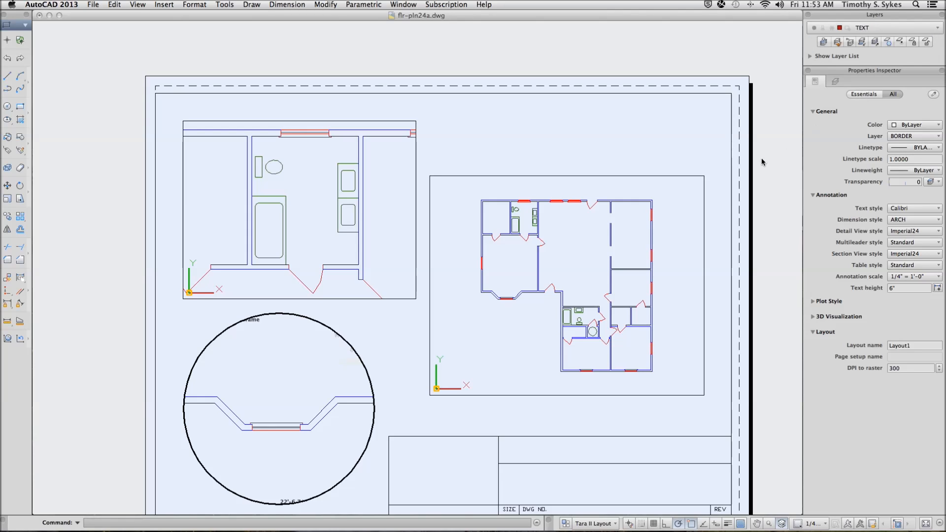
pyautogui.write('C')
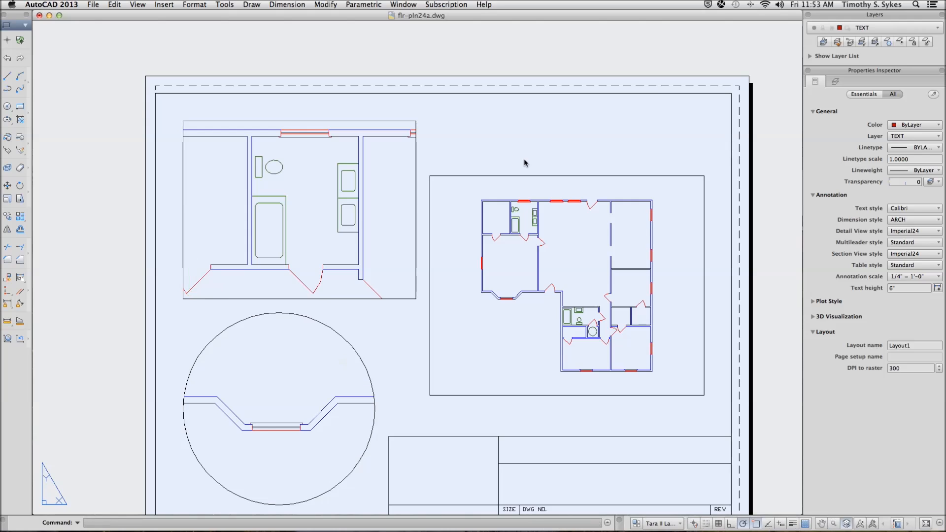
pyautogui.click(543, 266)
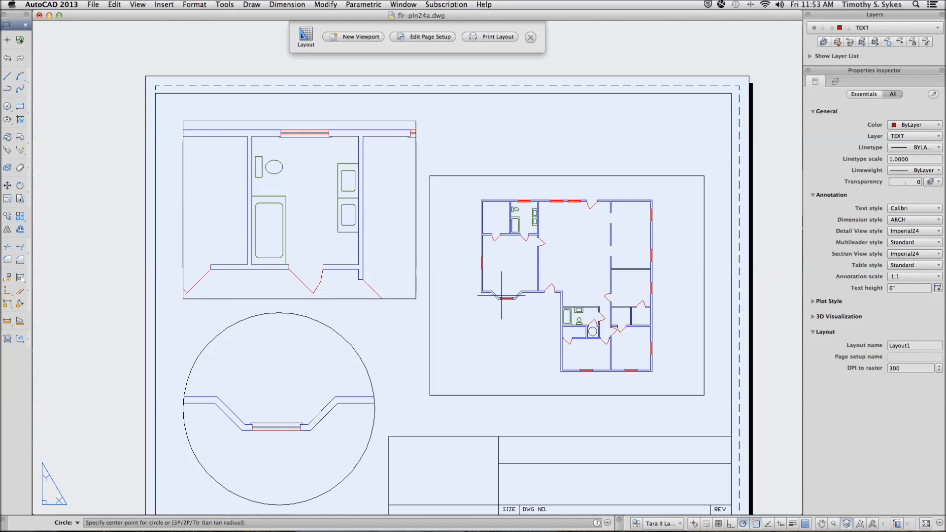
# Step: Center a callout circle on the bay window and start the bathroom rectangle
pyautogui.click(507, 280)
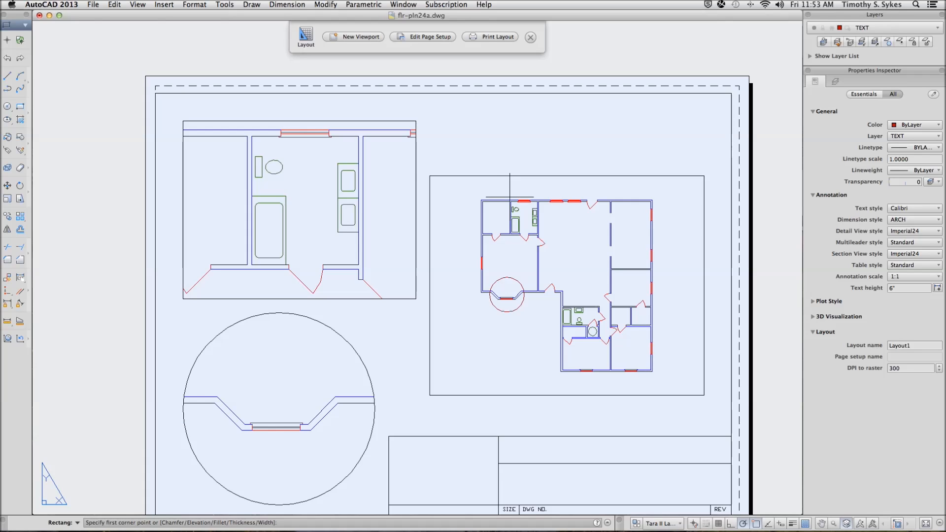
pyautogui.click(512, 201)
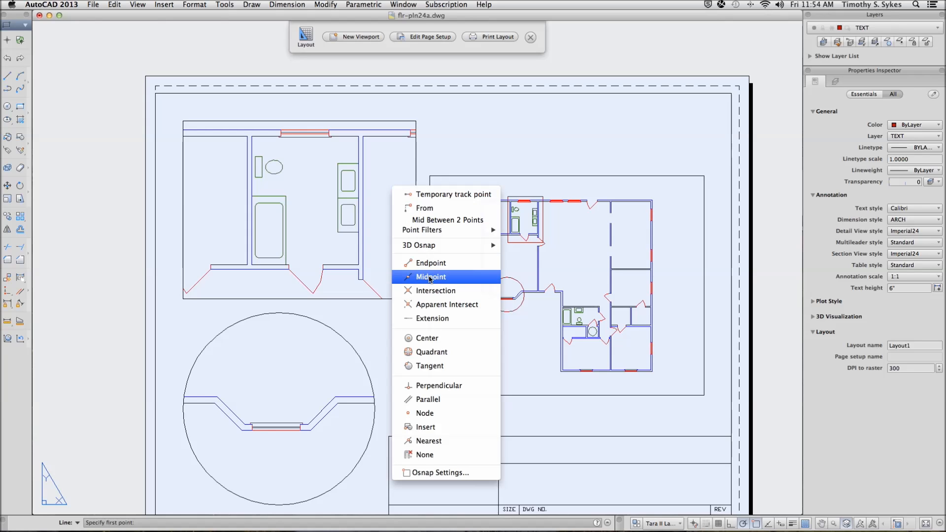
# Step: Draw red midpoint-snapped leader lines from the bathroom rectangle and bay-window circle to their viewports
pyautogui.click(430, 276)
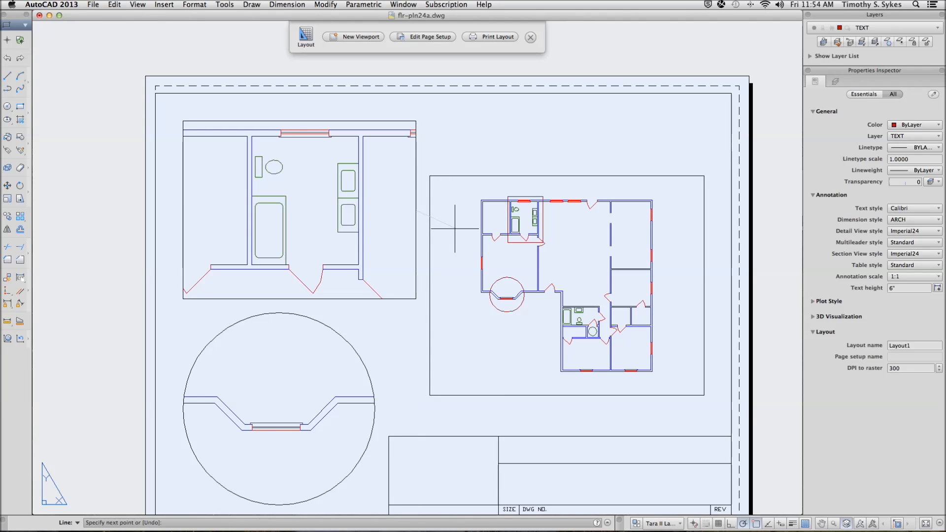
pyautogui.rightClick(459, 218)
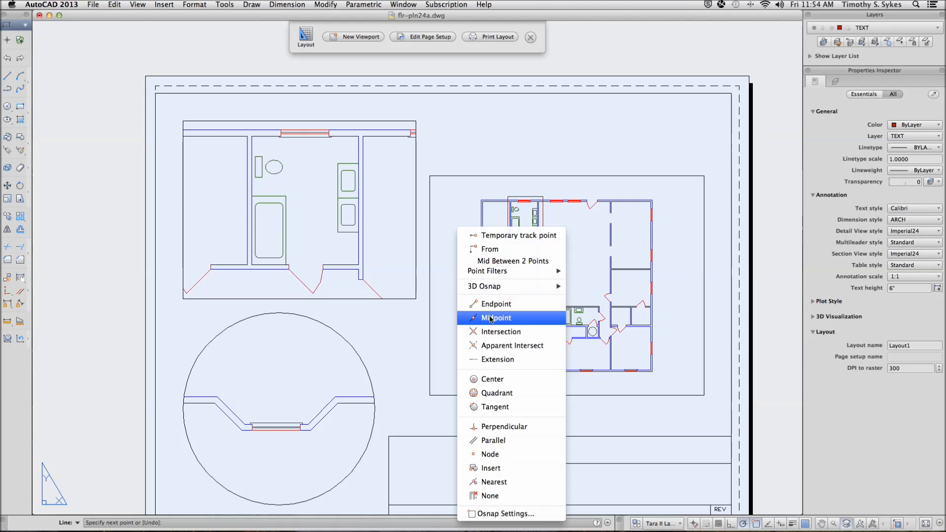
pyautogui.click(496, 317)
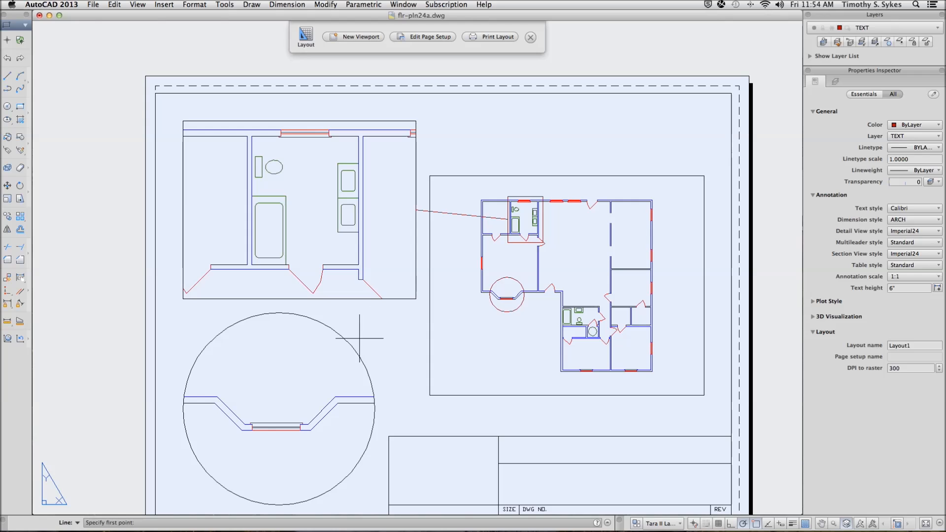
pyautogui.moveTo(398, 350)
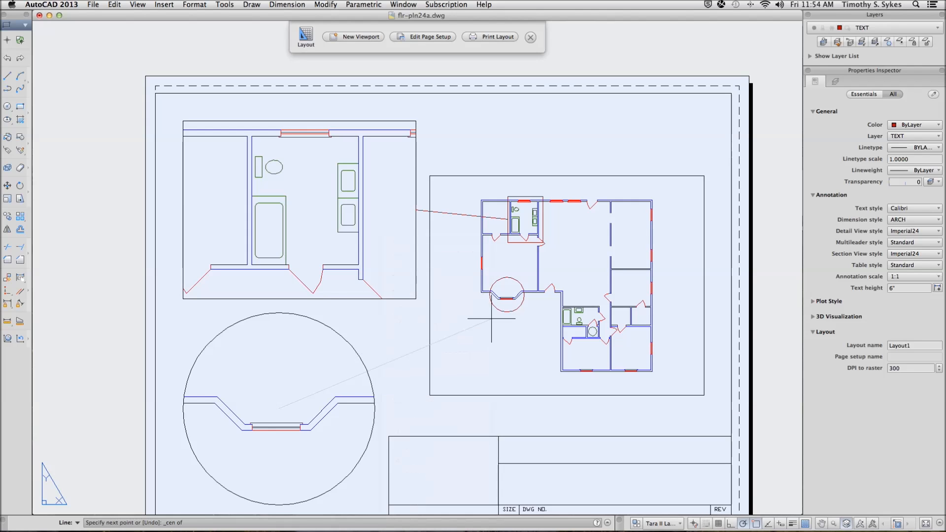
pyautogui.click(492, 311)
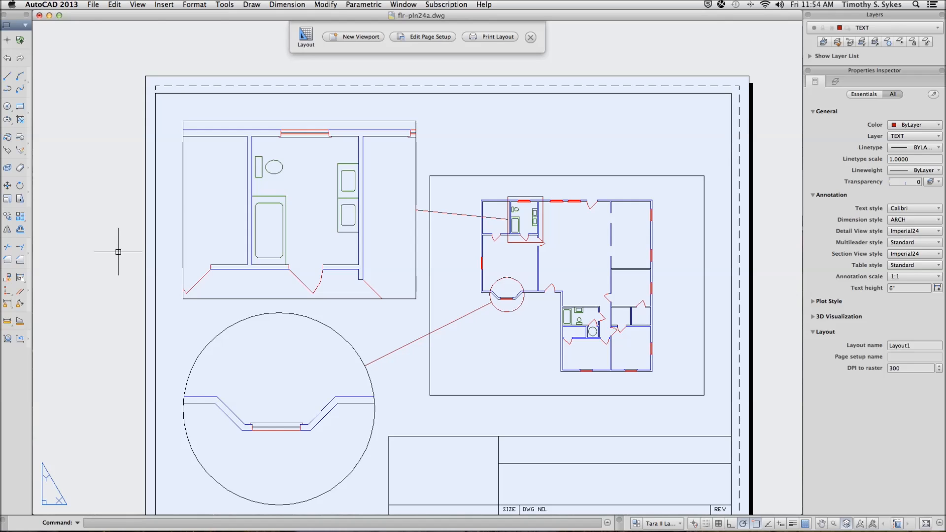
pyautogui.moveTo(95, 244)
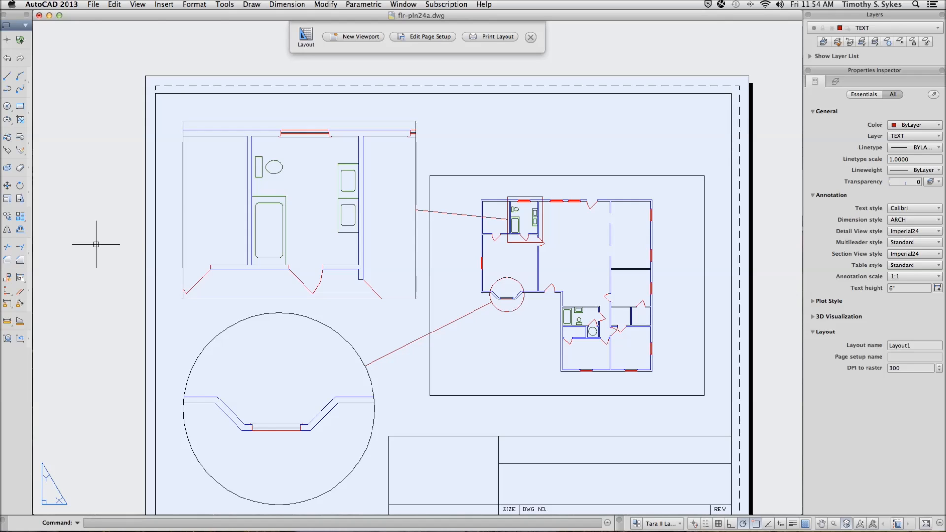